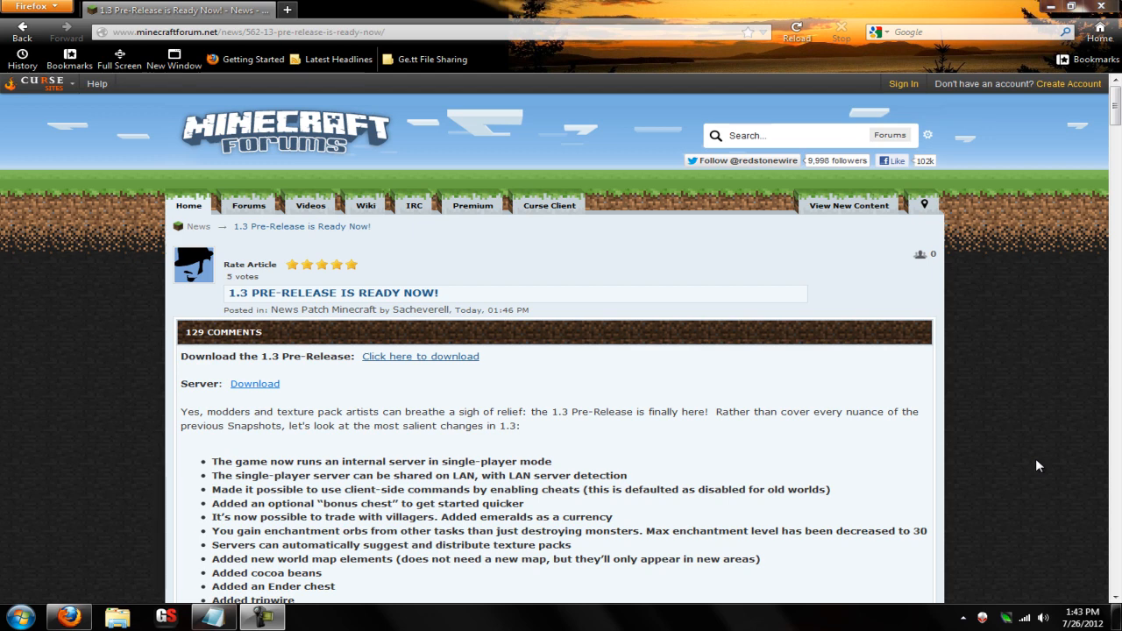
Download the 1.3 pre-release client minecraft.jar from the Minecraft Forum post.
{"action": "scroll", "scroll_direction": "down", "scroll_amount": 3}
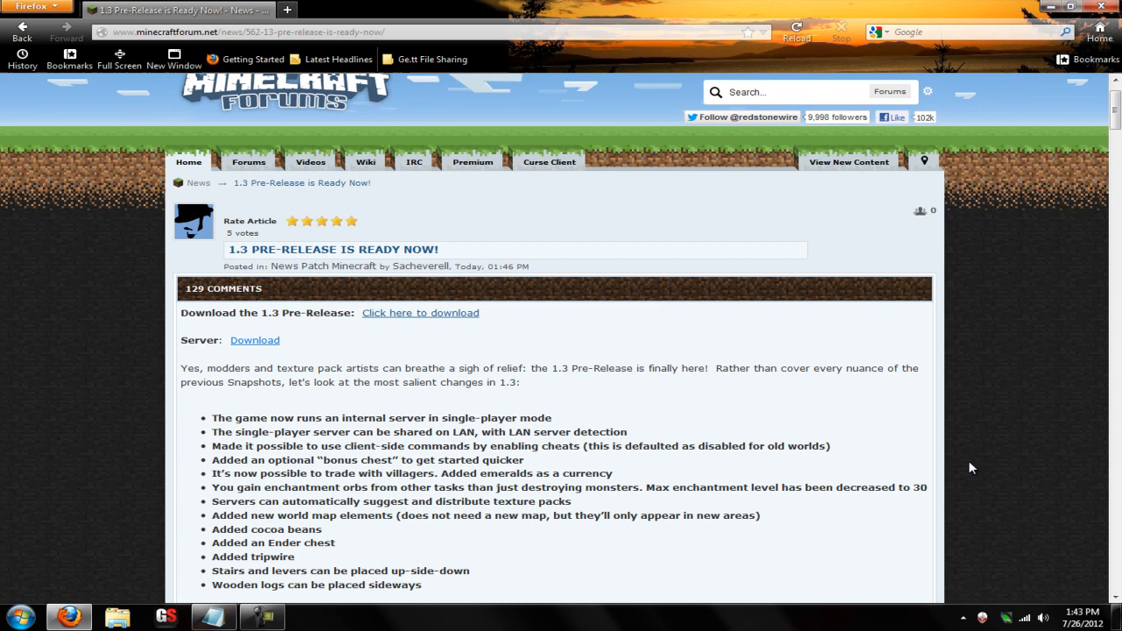
{"action": "scroll", "scroll_direction": "down", "scroll_amount": 3}
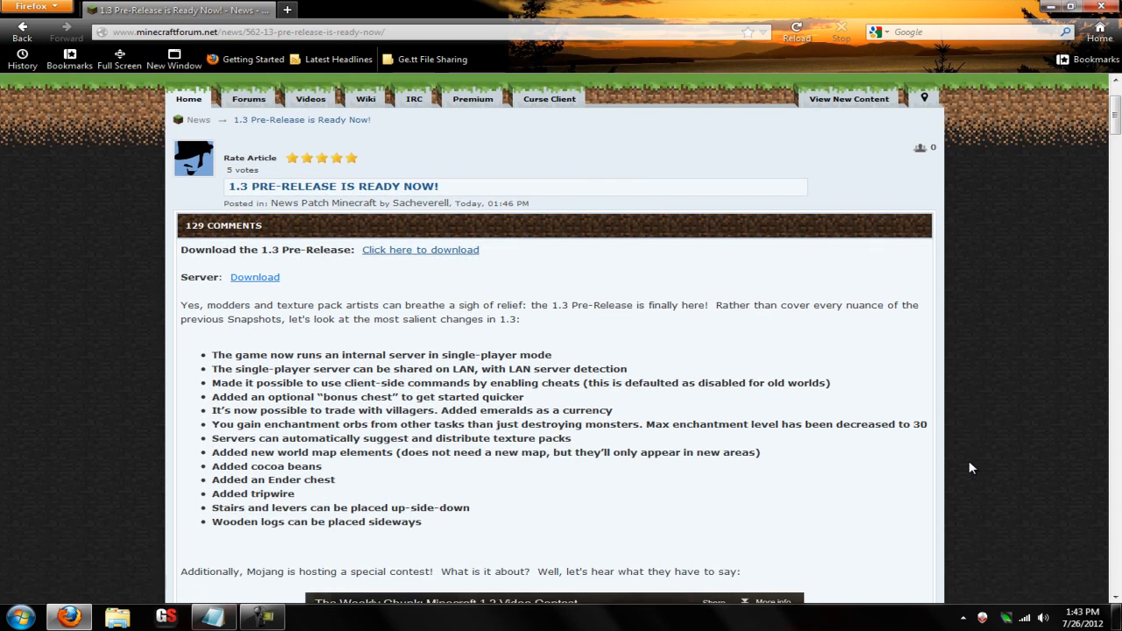
{"action": "scroll", "scroll_direction": "down", "scroll_amount": 3}
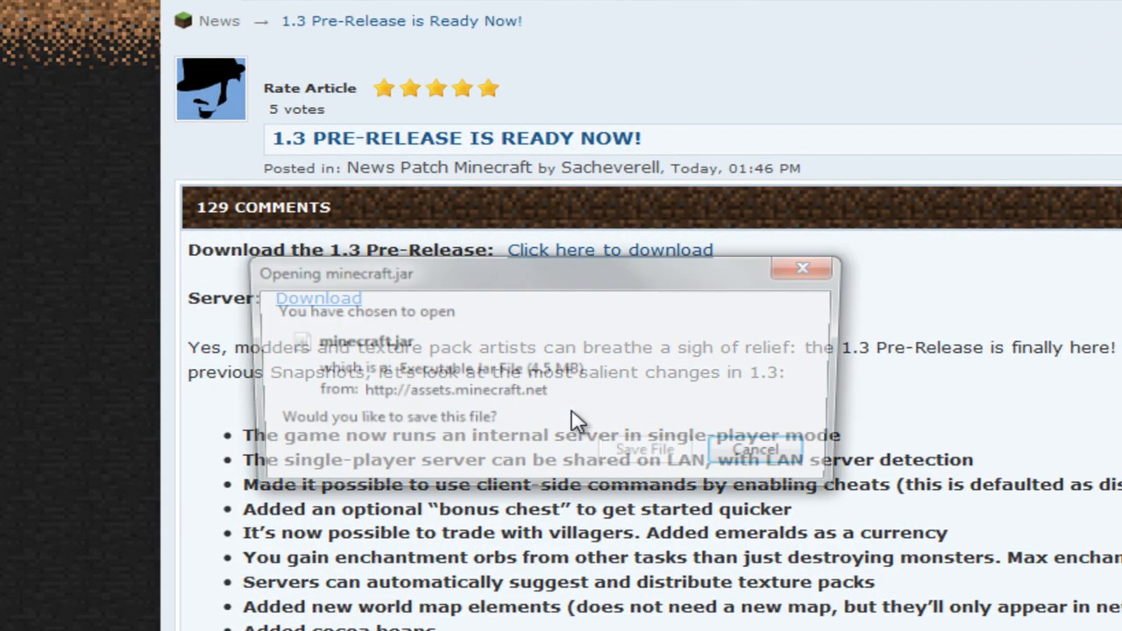
{"action": "left_click", "coordinate": [645, 448]}
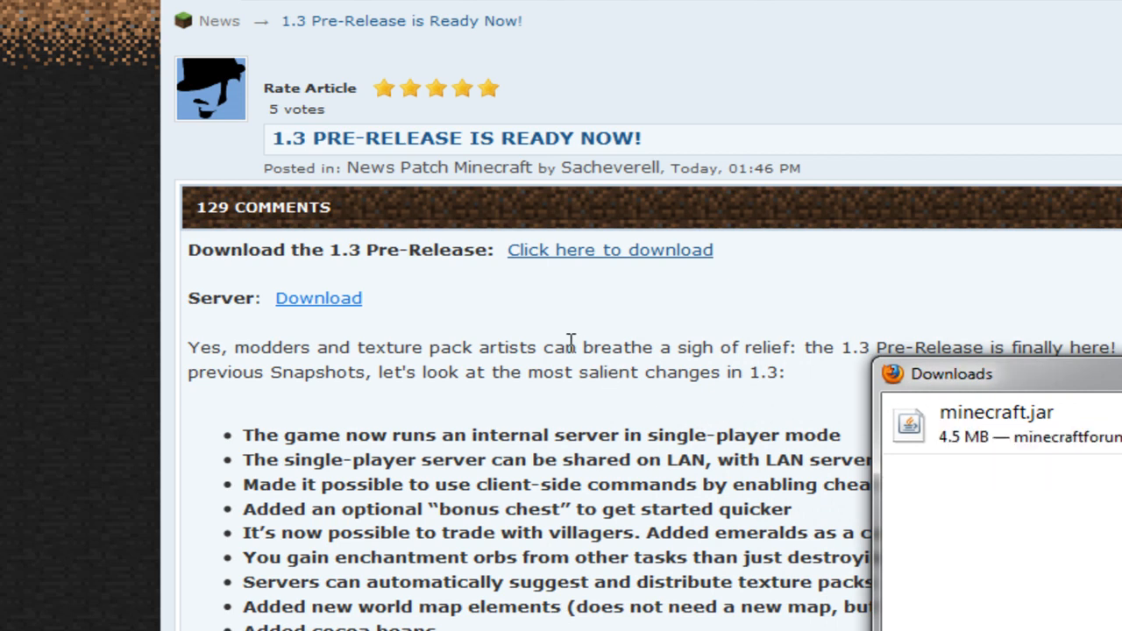
{"action": "mouse_move", "coordinate": [491, 301]}
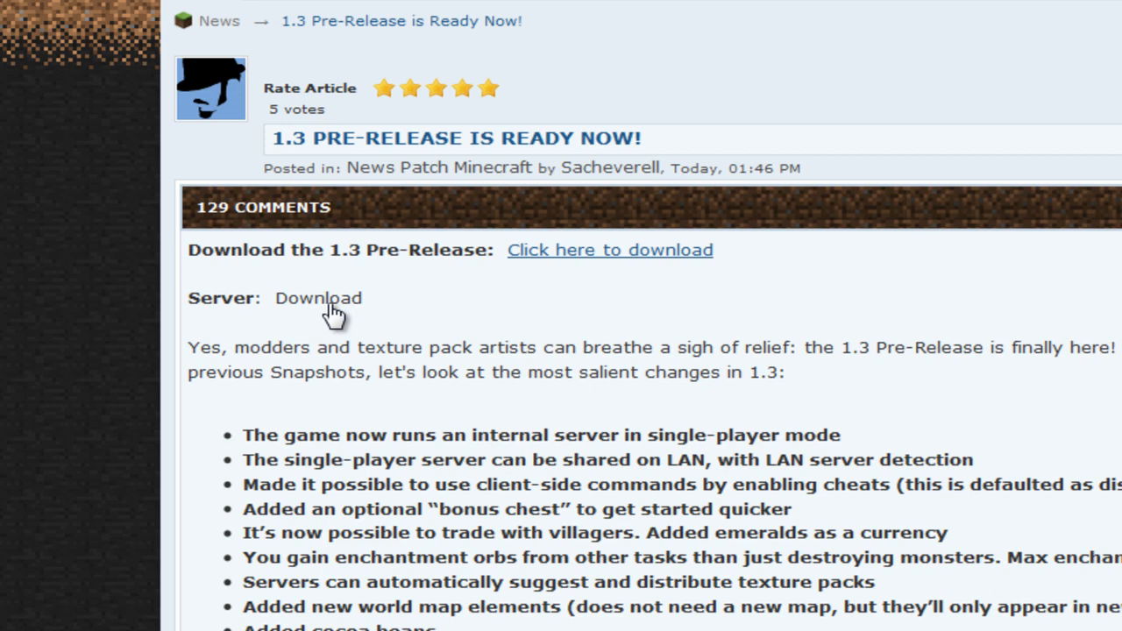
Download the 1.3 server file minecraft_server.jar from the same post.
{"action": "left_click", "coordinate": [318, 298]}
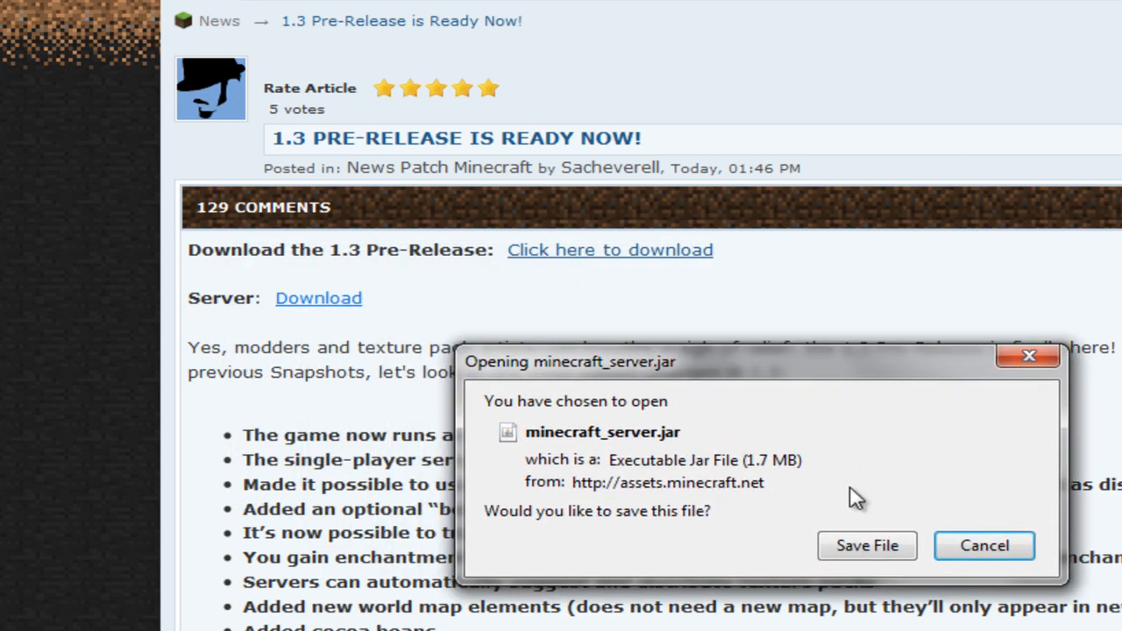
{"action": "left_click", "coordinate": [984, 546]}
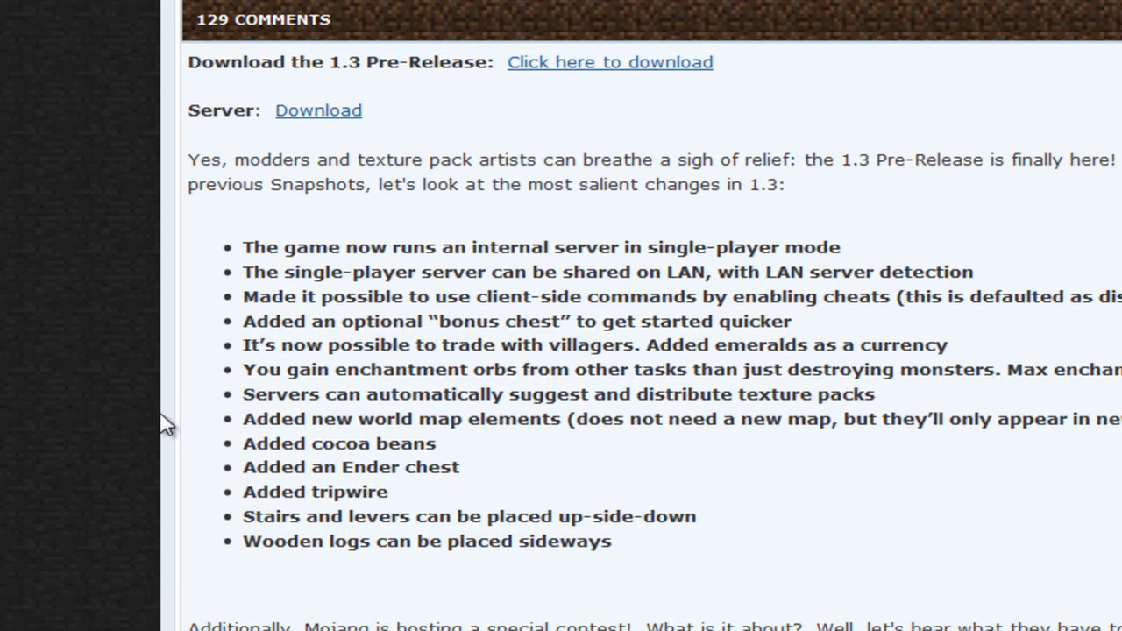
{"action": "mouse_move", "coordinate": [61, 412]}
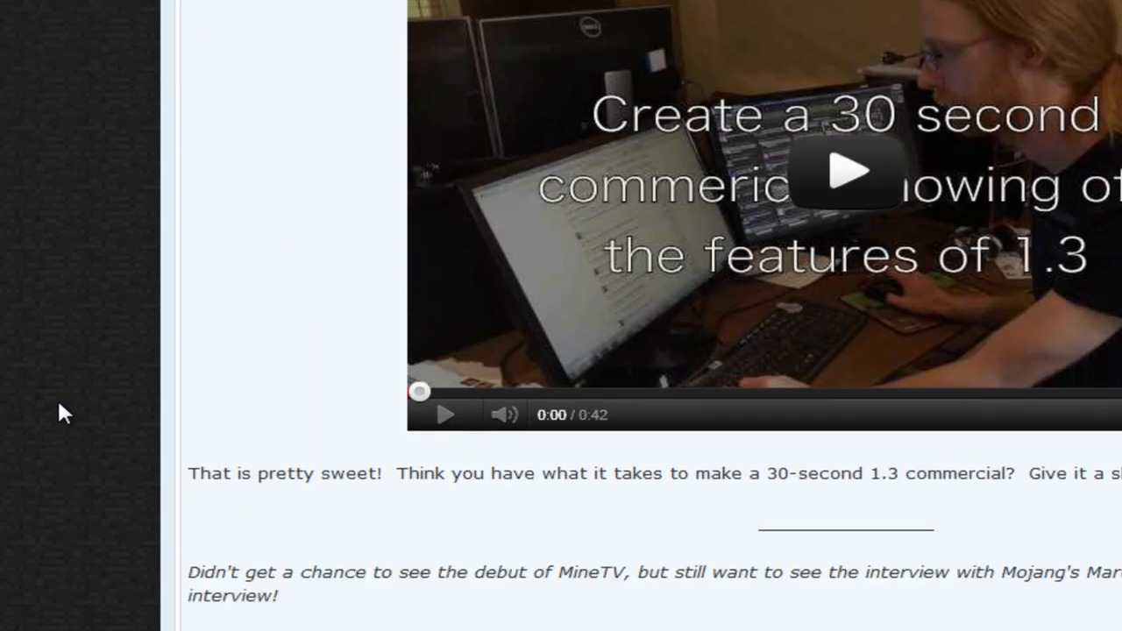
{"action": "scroll", "scroll_direction": "up", "scroll_amount": 3}
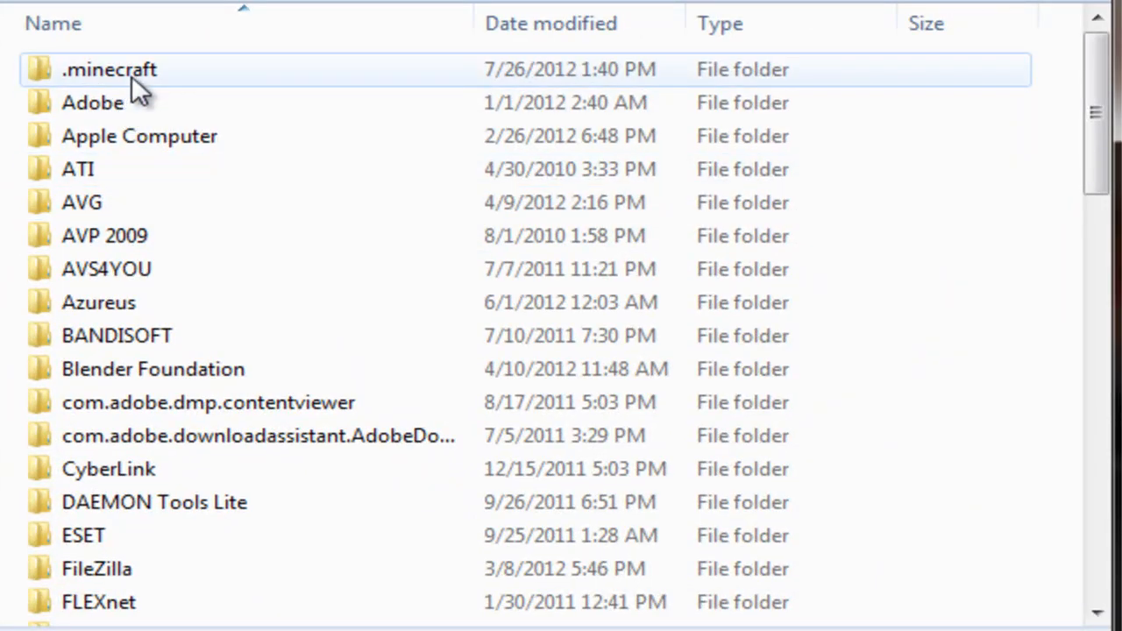
Delete the old minecraft.jar in .minecraft\bin and move the downloaded jar in from the desktop.
{"action": "double_click", "coordinate": [109, 69]}
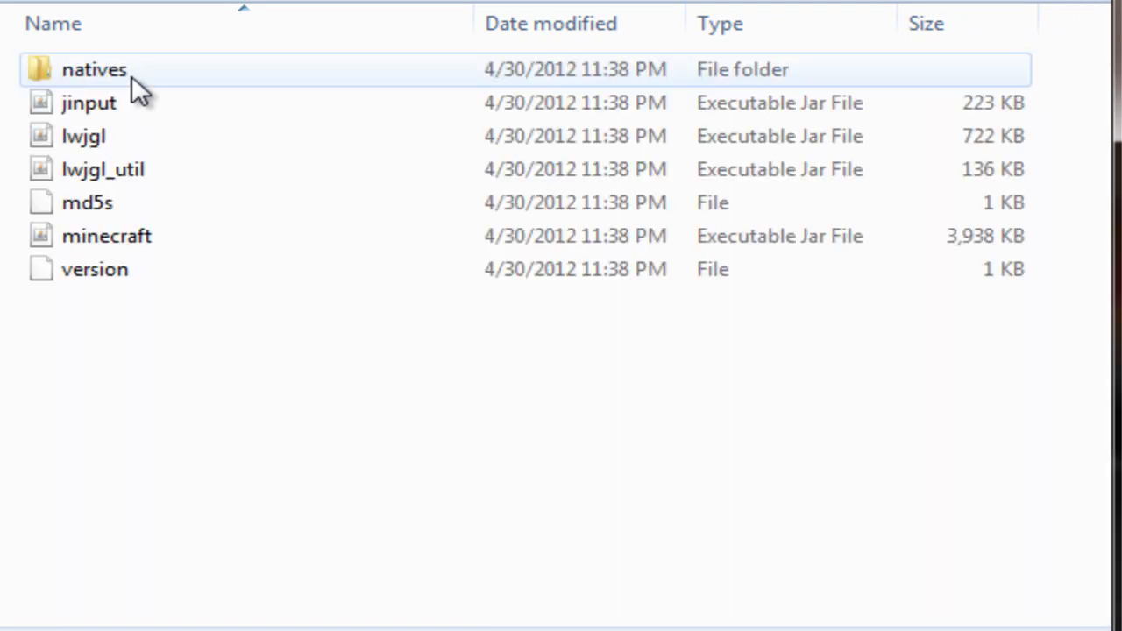
{"action": "right_click", "coordinate": [106, 236]}
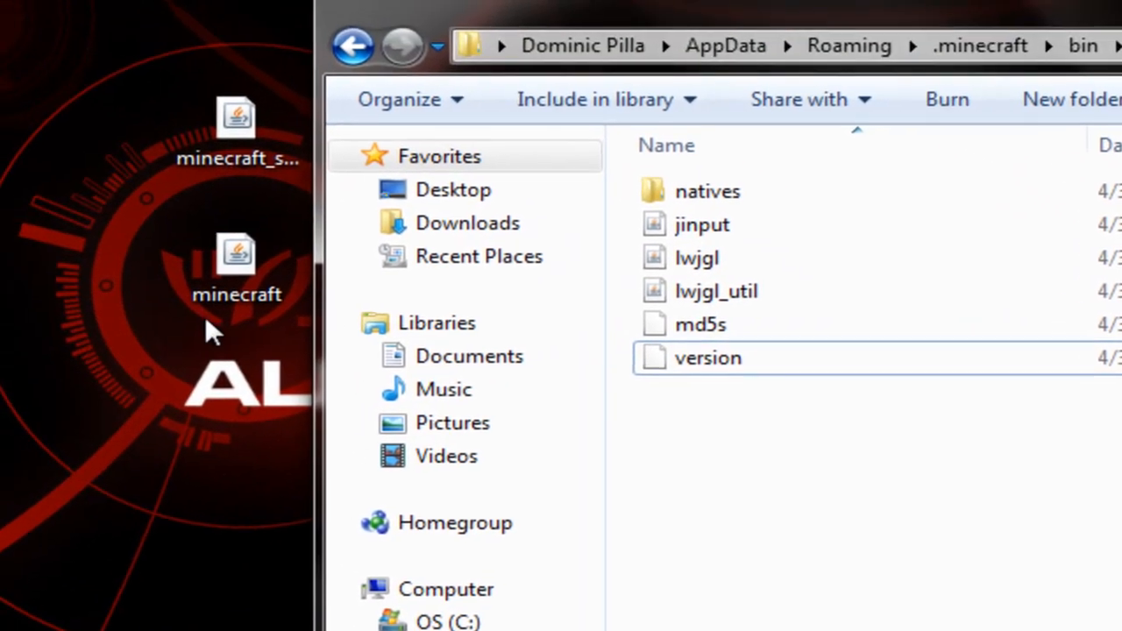
{"action": "left_click_drag", "start_coordinate": [237, 264], "coordinate": [465, 389]}
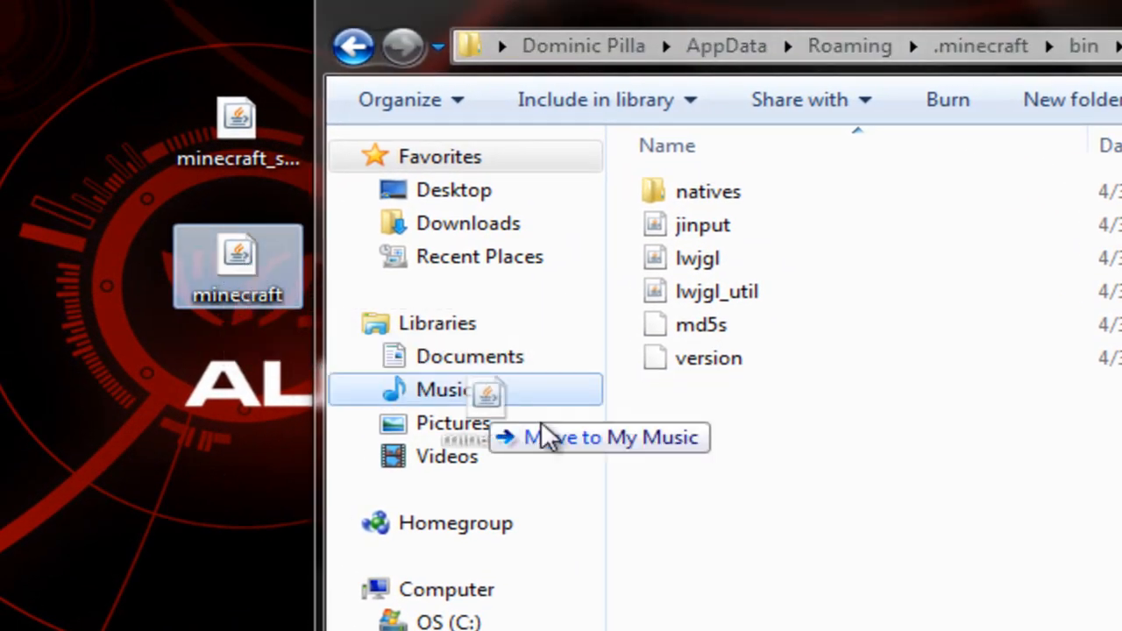
{"action": "left_click_drag", "start_coordinate": [238, 254], "coordinate": [719, 358]}
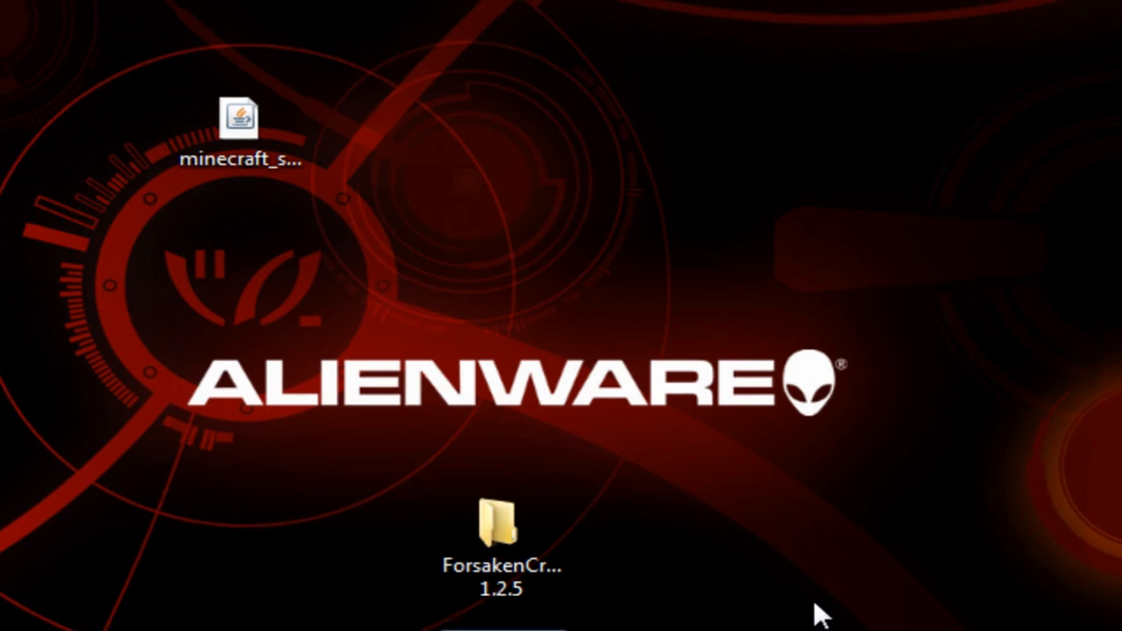
{"action": "double_click", "coordinate": [238, 117]}
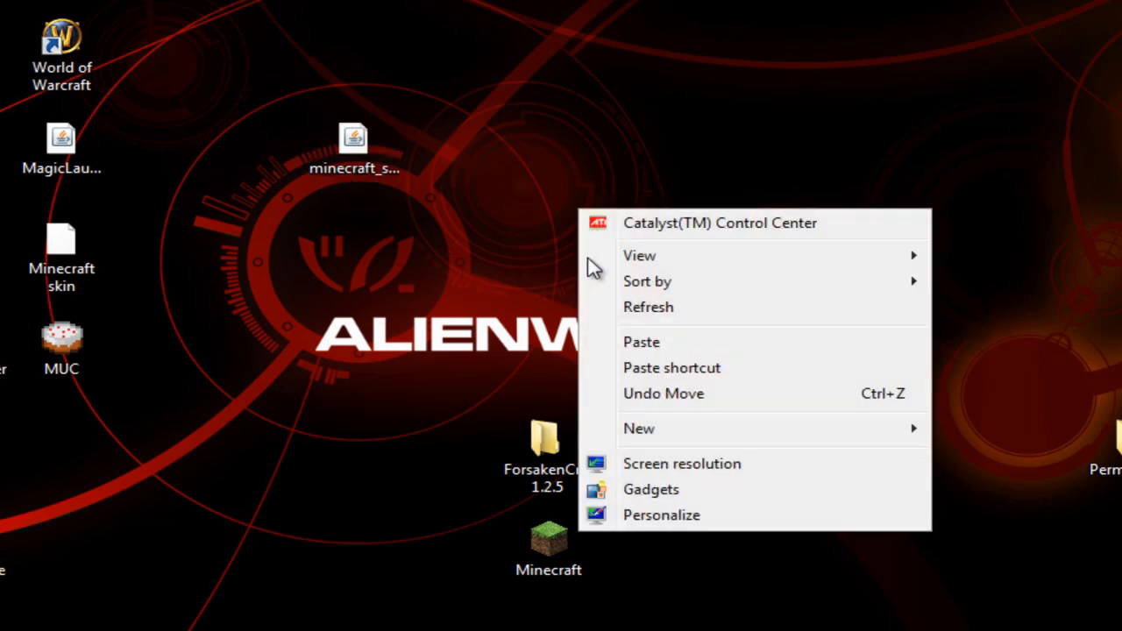
Create a Minecraft 1.3 desktop folder holding minecraft_server.jar and Start Server.bat.
{"action": "left_click", "coordinate": [640, 428]}
{"action": "type", "text": "Minecraft 1.3"}
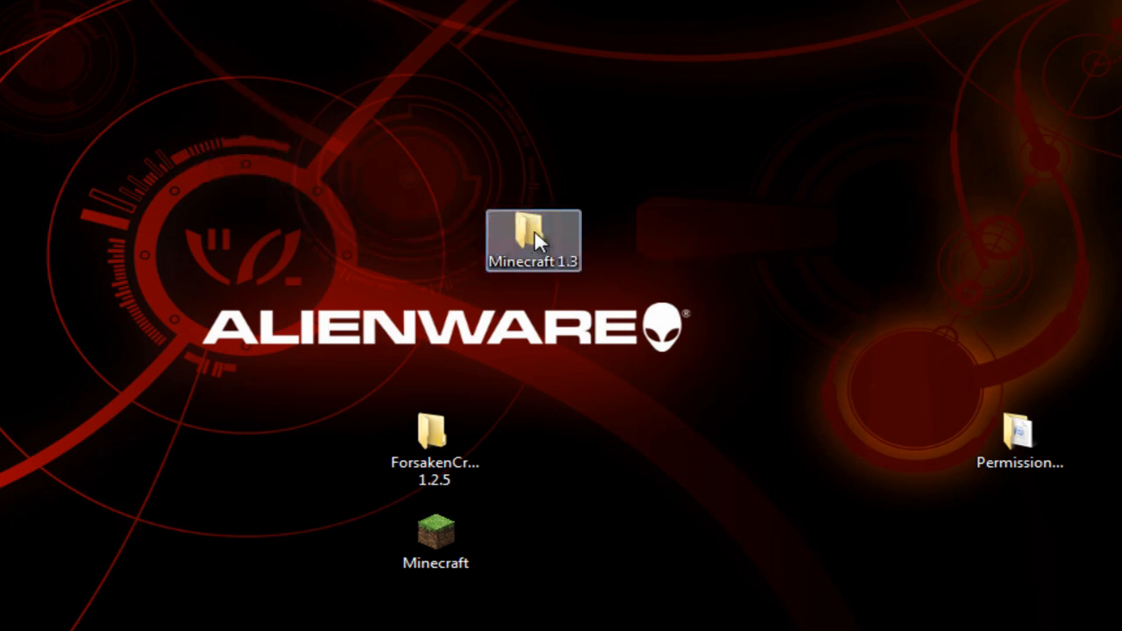
{"action": "double_click", "coordinate": [532, 241]}
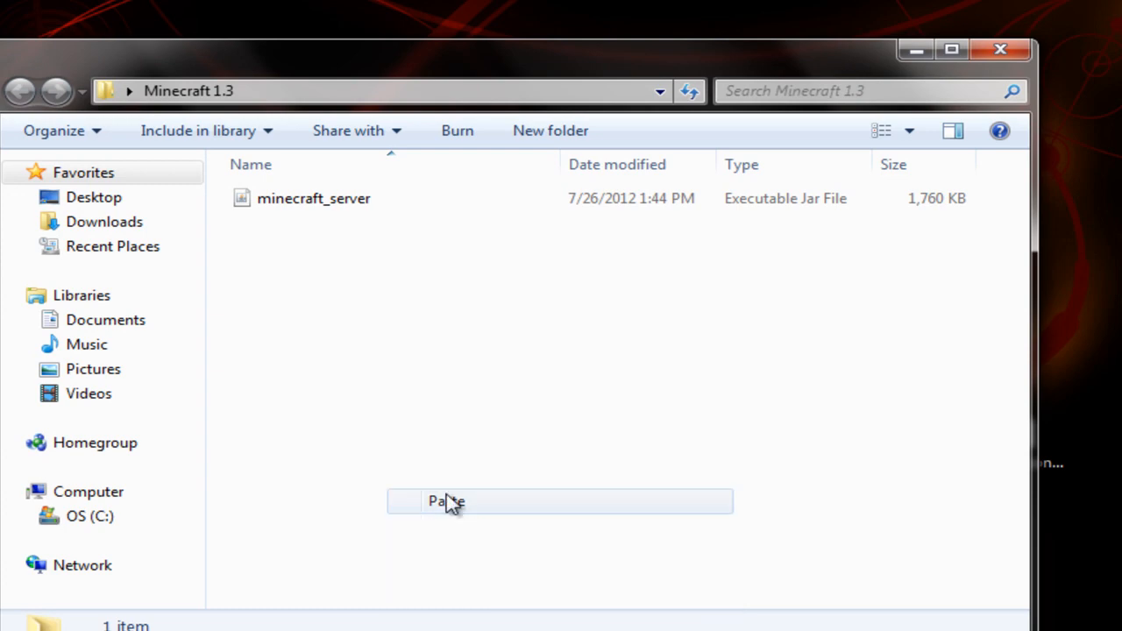
{"action": "left_click", "coordinate": [446, 501]}
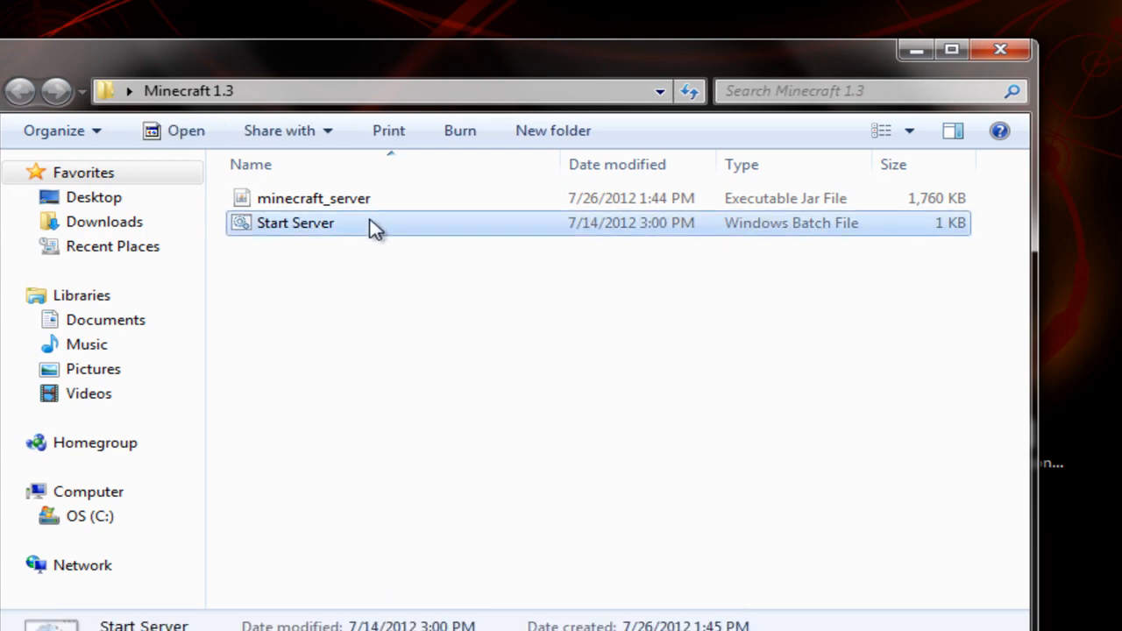
Edit Start Server.bat to launch minecraft_server.jar instead of craftbukkit-1.2.5-R4.0.jar and save.
{"action": "double_click", "coordinate": [296, 222]}
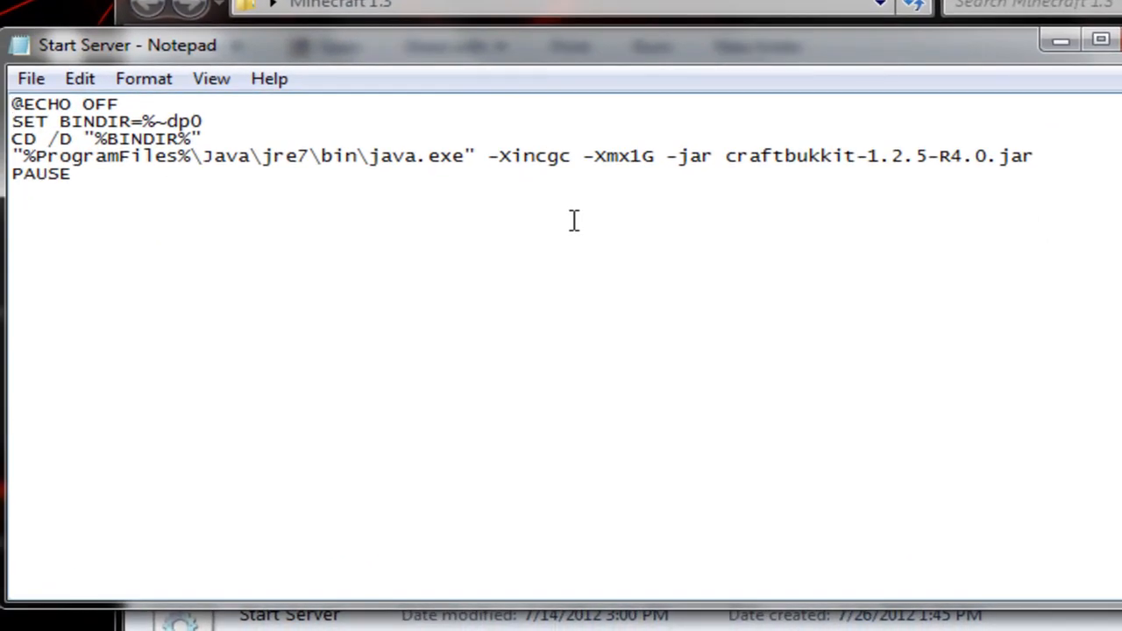
{"action": "mouse_move", "coordinate": [648, 68]}
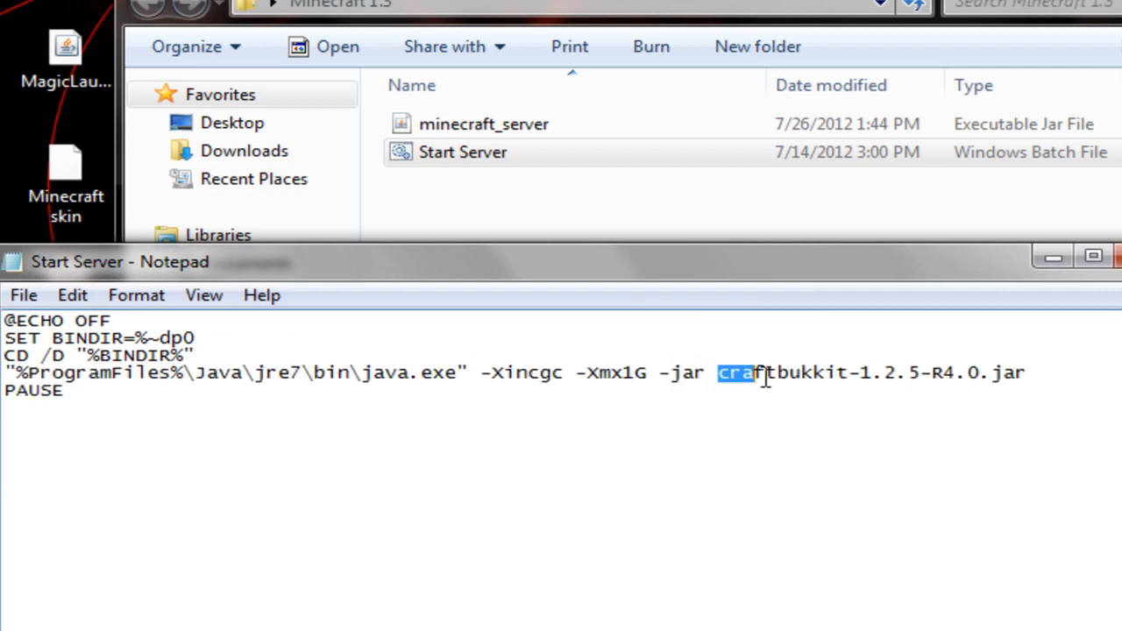
{"action": "left_click_drag", "start_coordinate": [749, 373], "coordinate": [982, 373]}
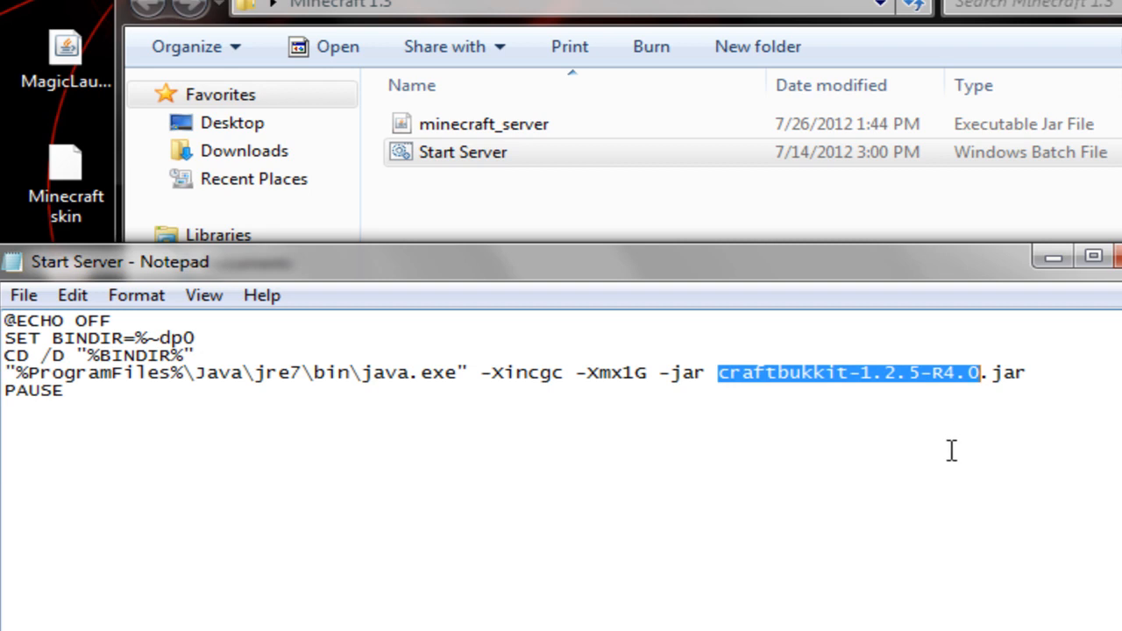
{"action": "mouse_move", "coordinate": [914, 463]}
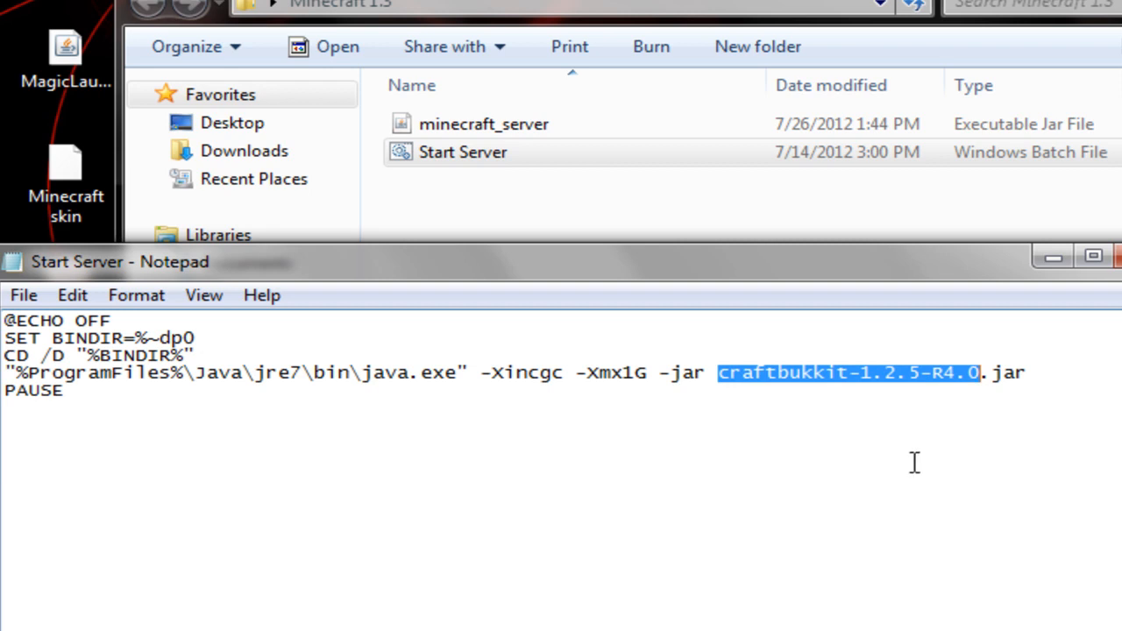
{"action": "type", "text": "minecraft"}
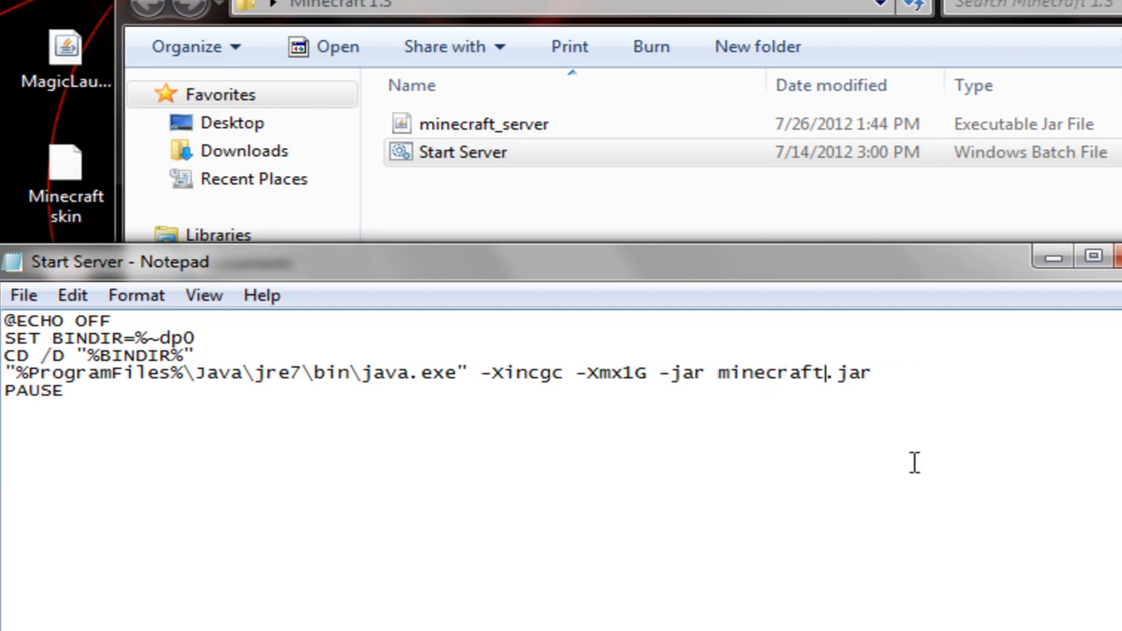
{"action": "type", "text": "_server"}
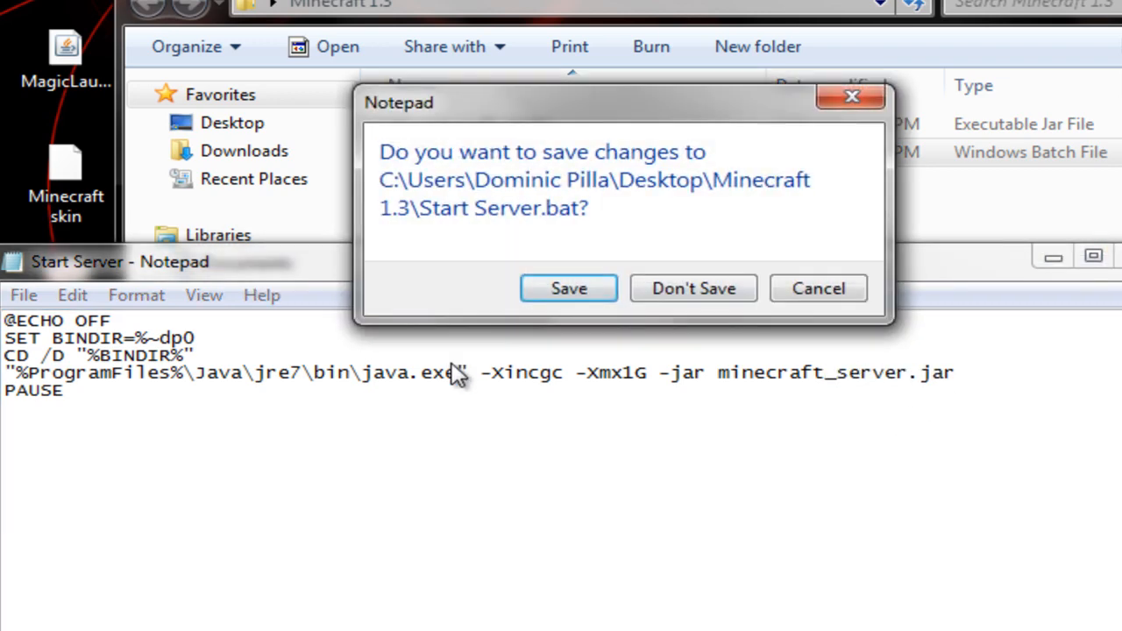
{"action": "left_click", "coordinate": [693, 289]}
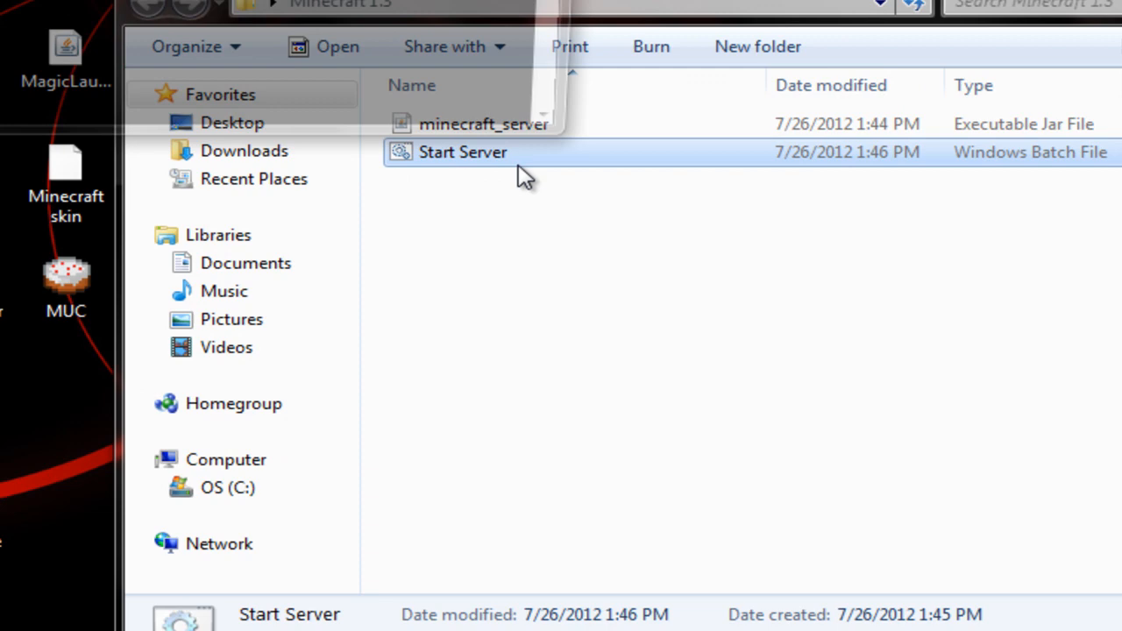
Run Start Server.bat so the 1.3 server generates its world and settings.
{"action": "double_click", "coordinate": [463, 152]}
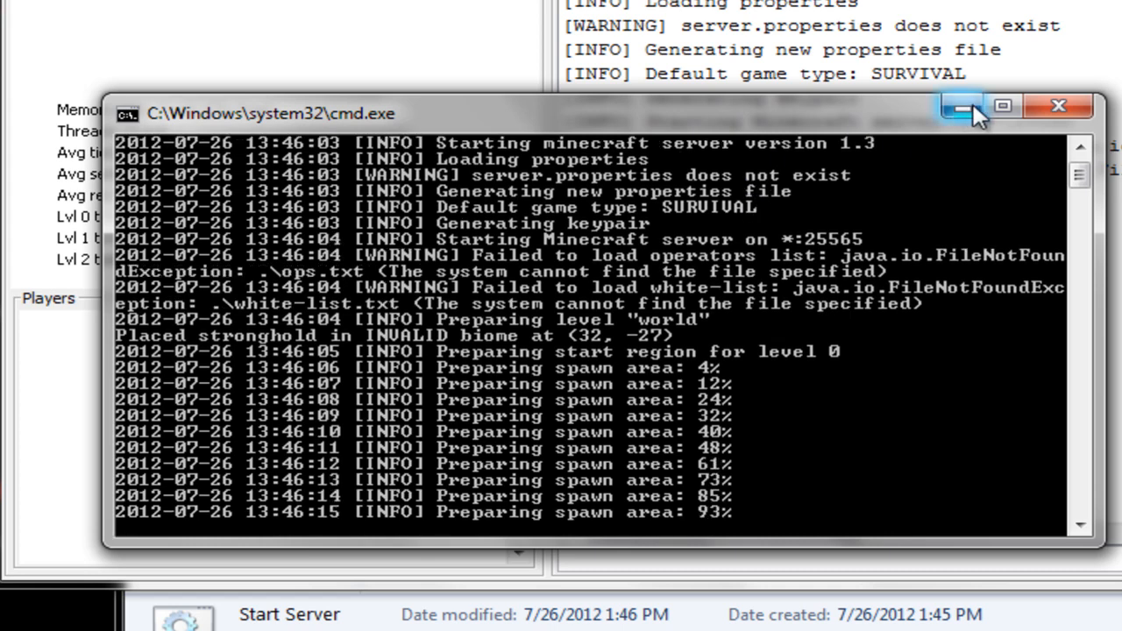
{"action": "mouse_move", "coordinate": [961, 105]}
{"action": "type", "text": "stop"}
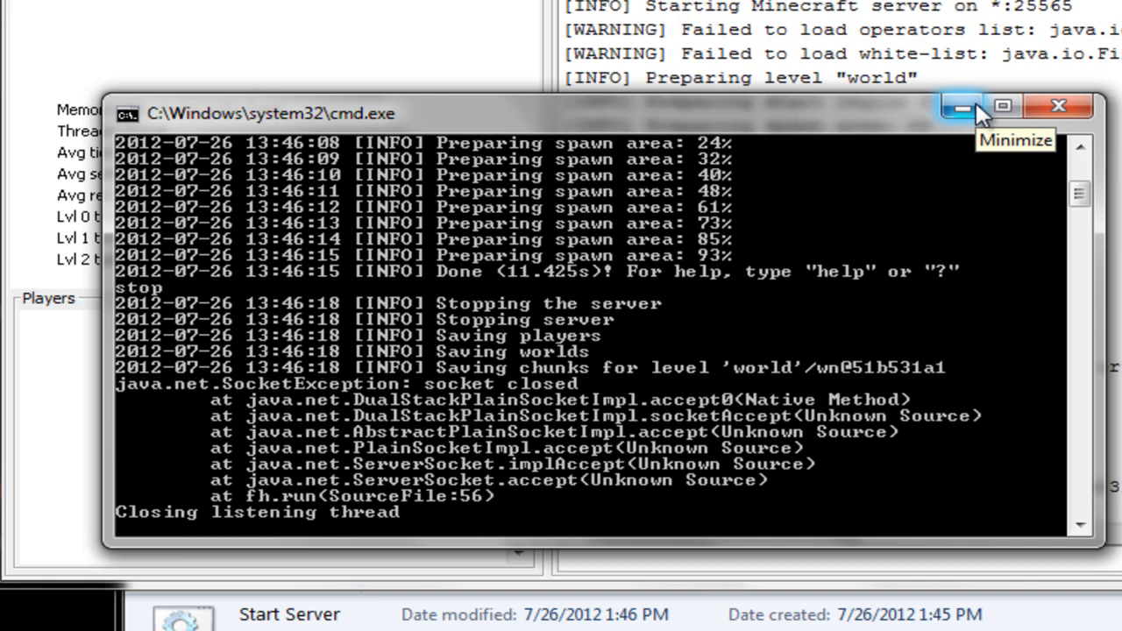
{"action": "mouse_move", "coordinate": [787, 248]}
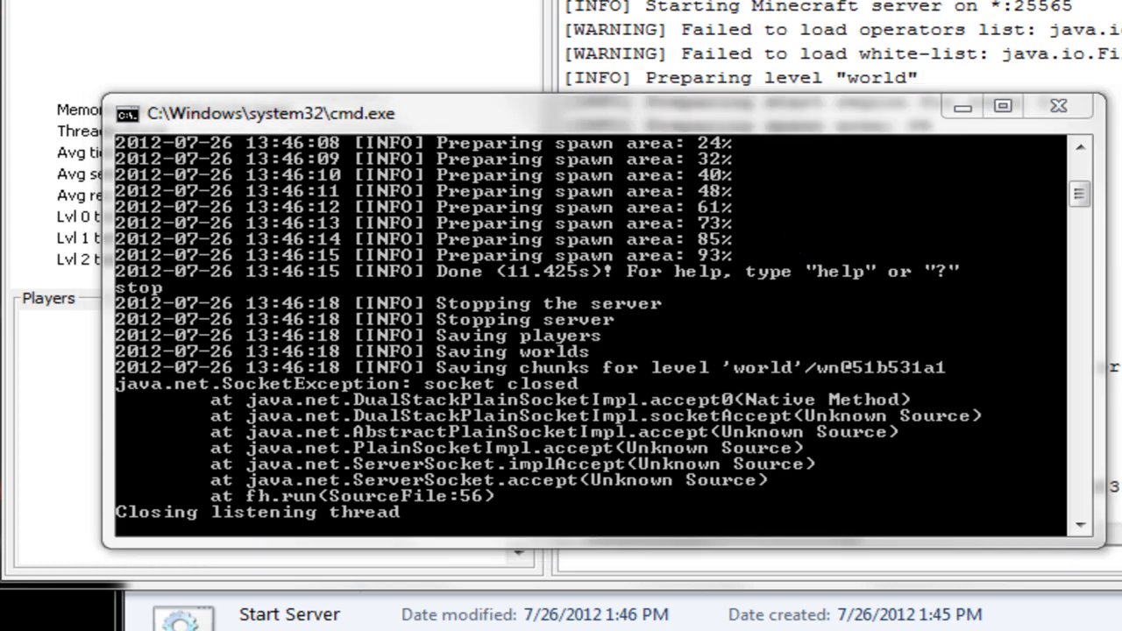
Close the stopped console and set allow-nether=false in server.properties.
{"action": "left_click", "coordinate": [1058, 105]}
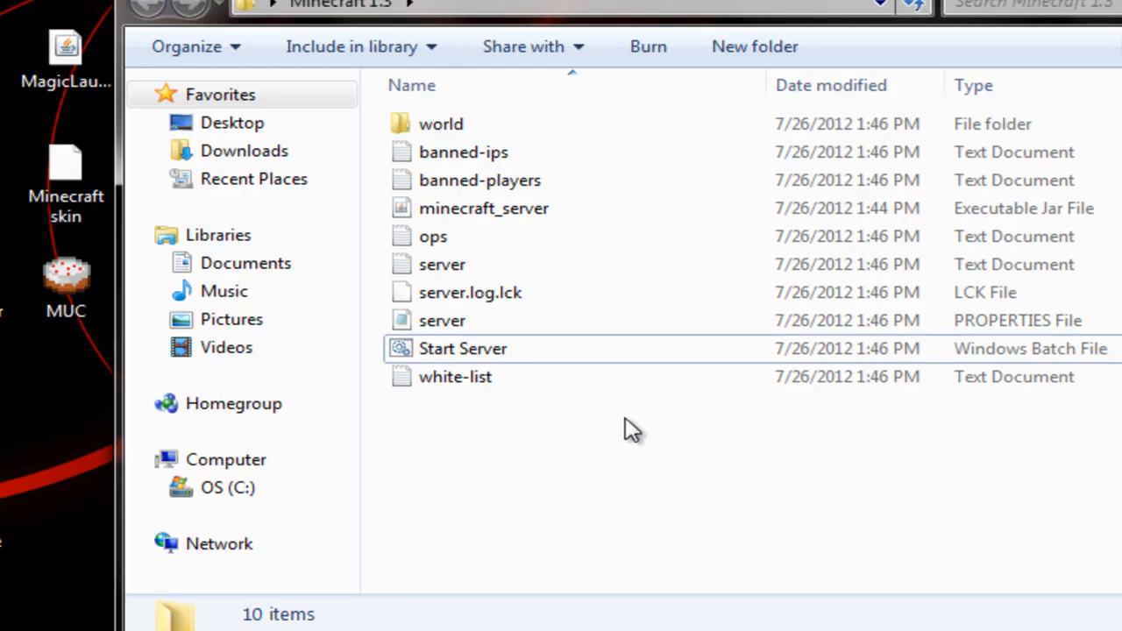
{"action": "left_click", "coordinate": [442, 320]}
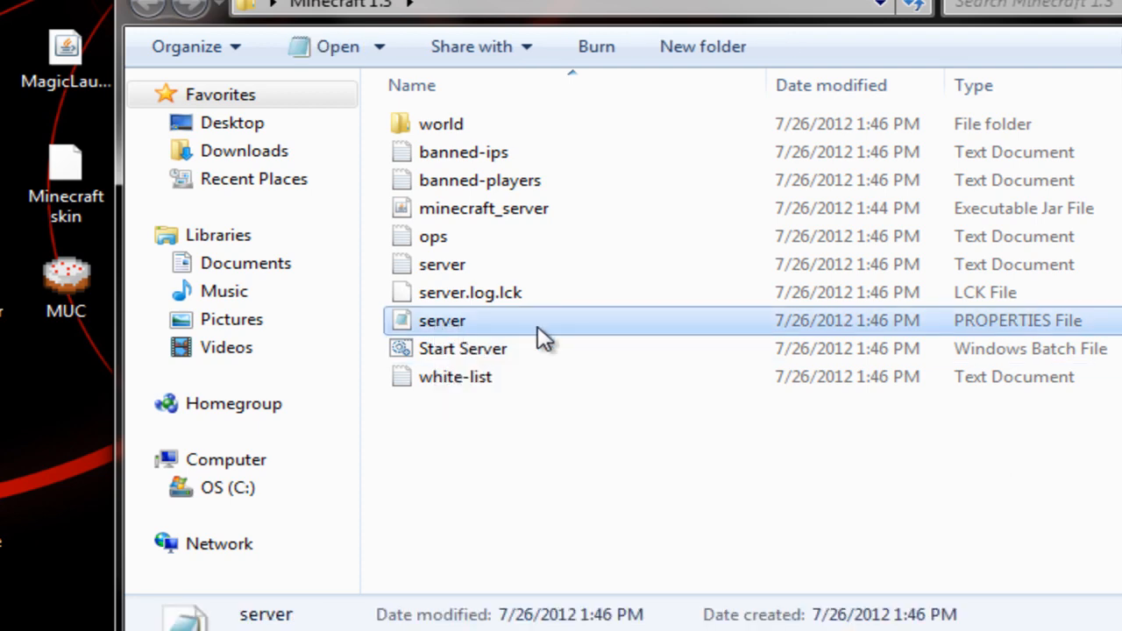
{"action": "double_click", "coordinate": [442, 320]}
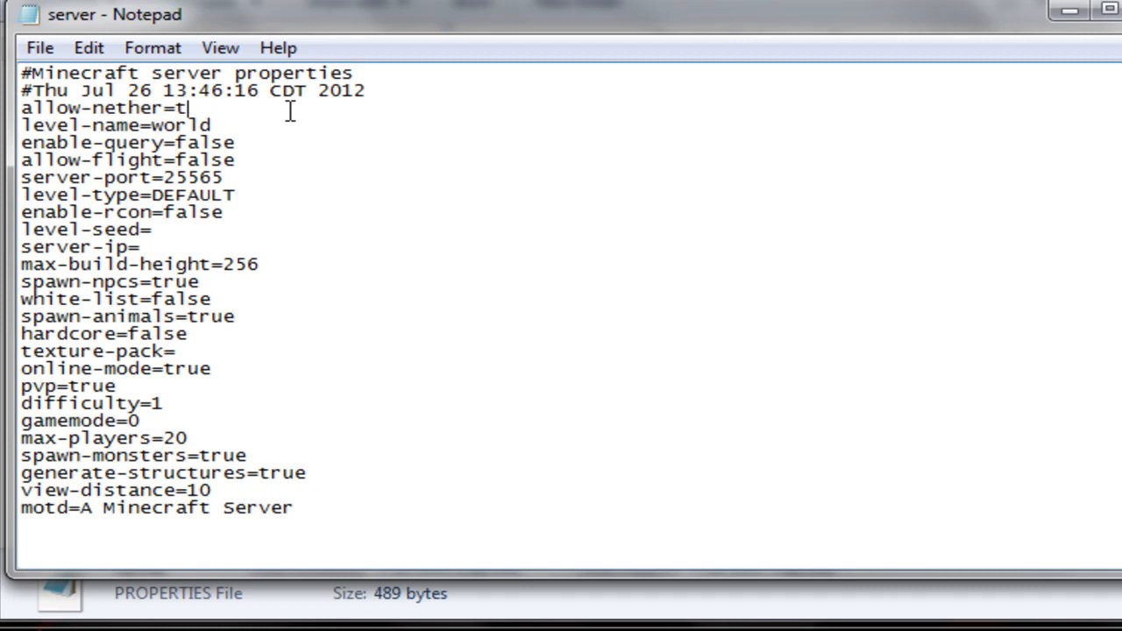
{"action": "type", "text": "alse"}
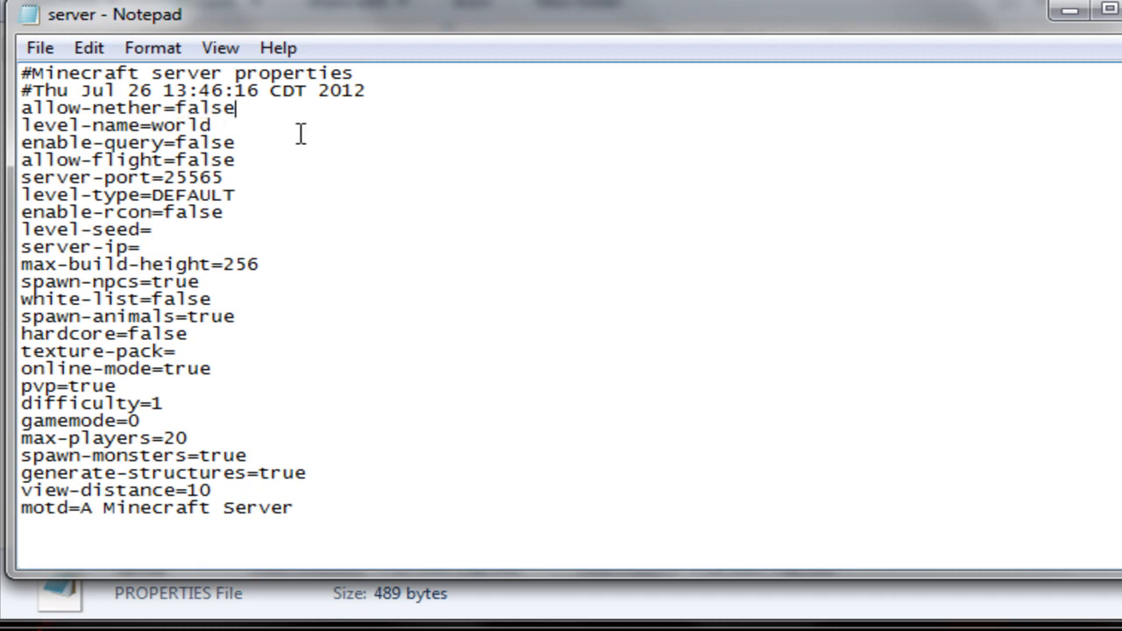
{"action": "mouse_move", "coordinate": [278, 145]}
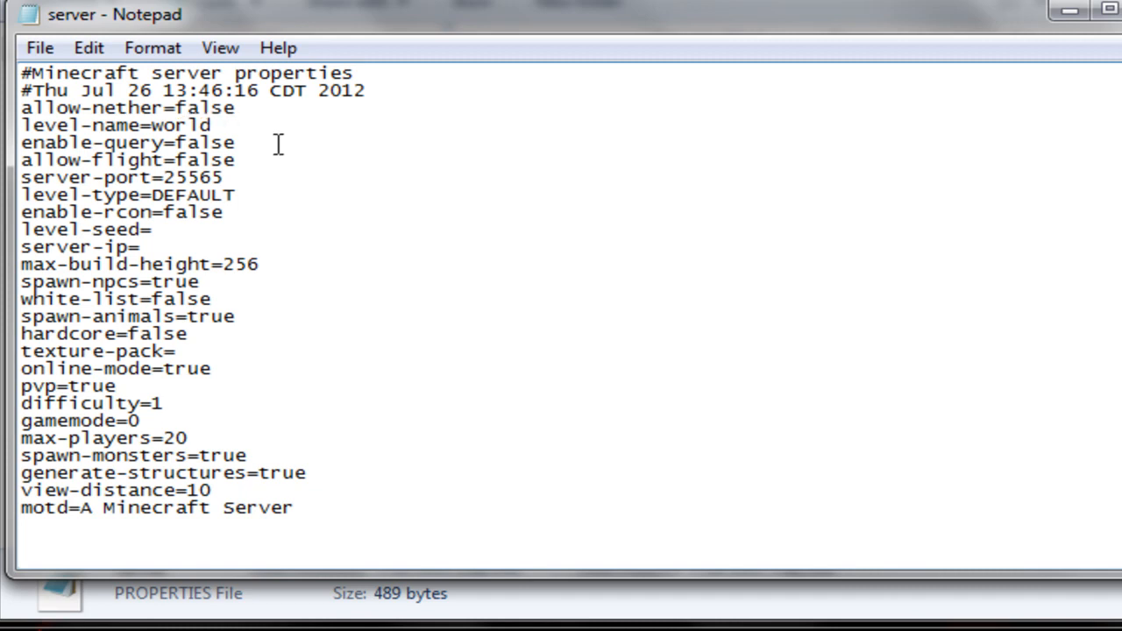
{"action": "mouse_move", "coordinate": [284, 167]}
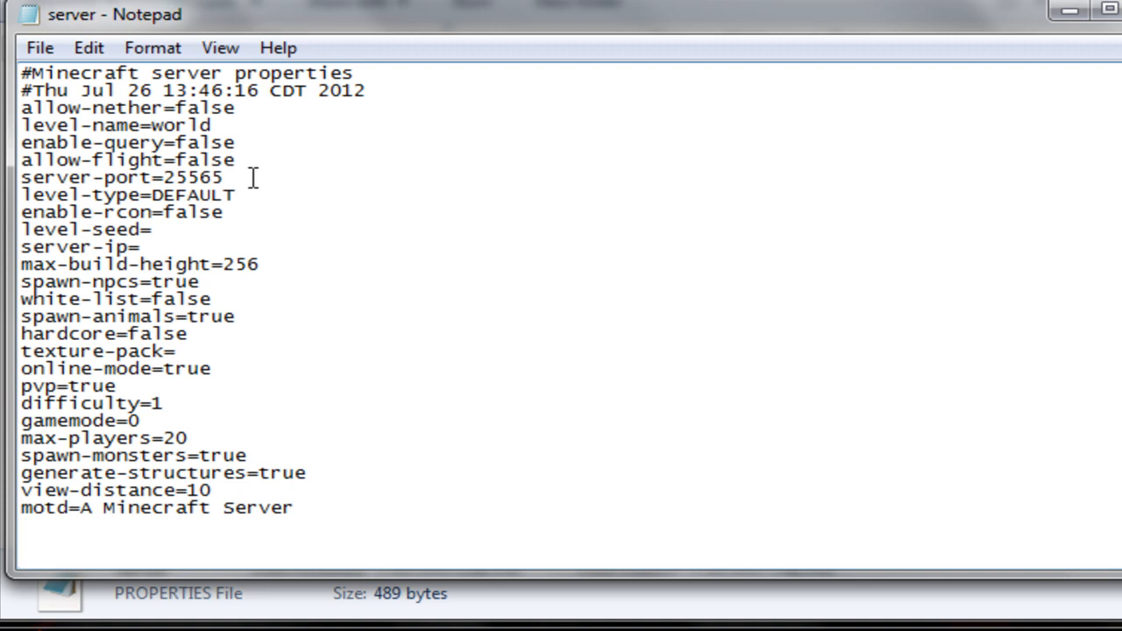
{"action": "mouse_move", "coordinate": [262, 165]}
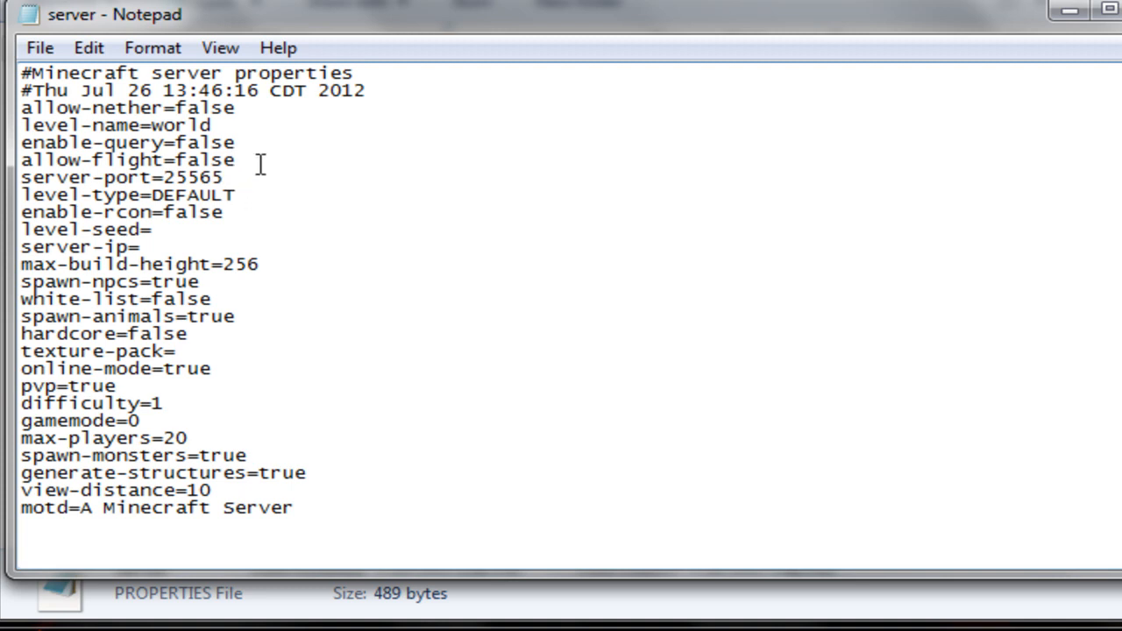
Retype the level-type value as DEFAULT.
{"action": "key", "text": "Backspace"}
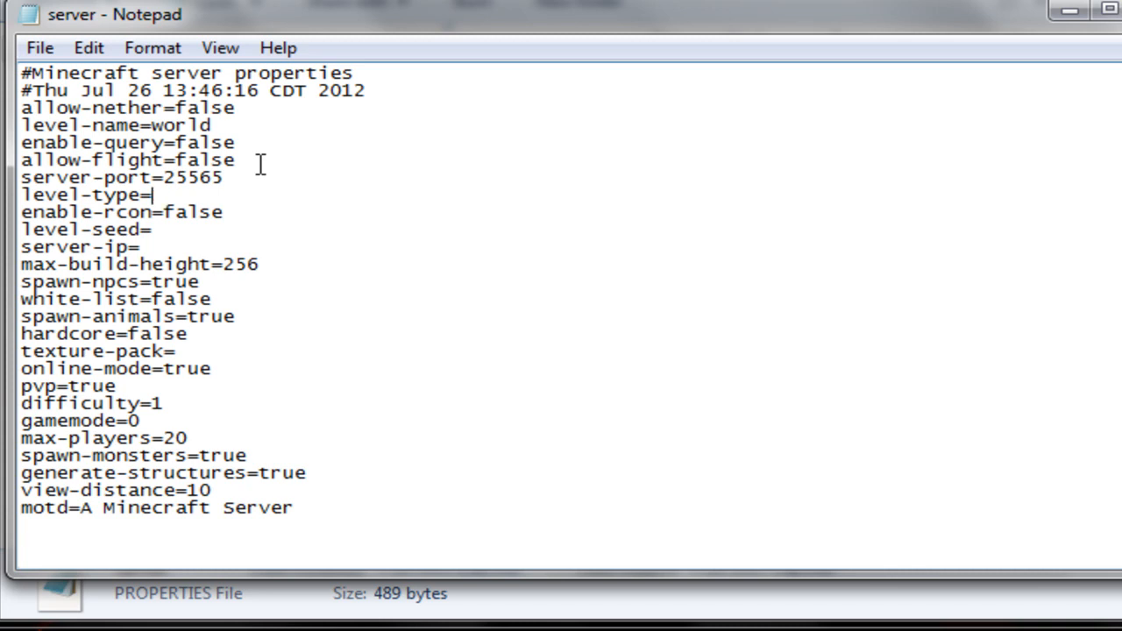
{"action": "type", "text": "DEF"}
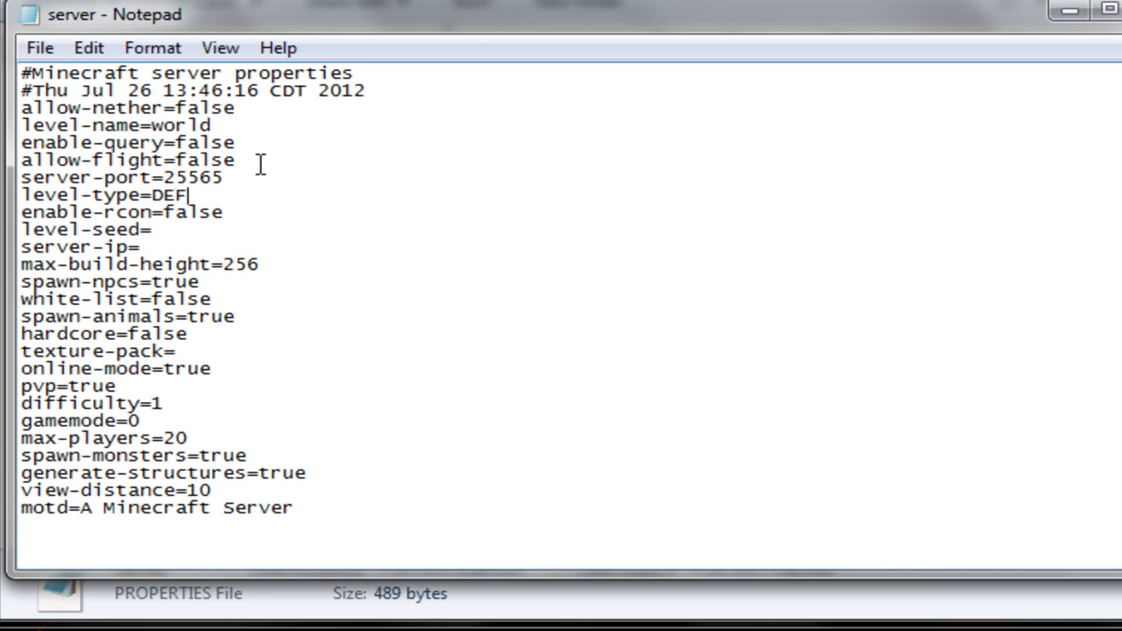
{"action": "type", "text": "AULT"}
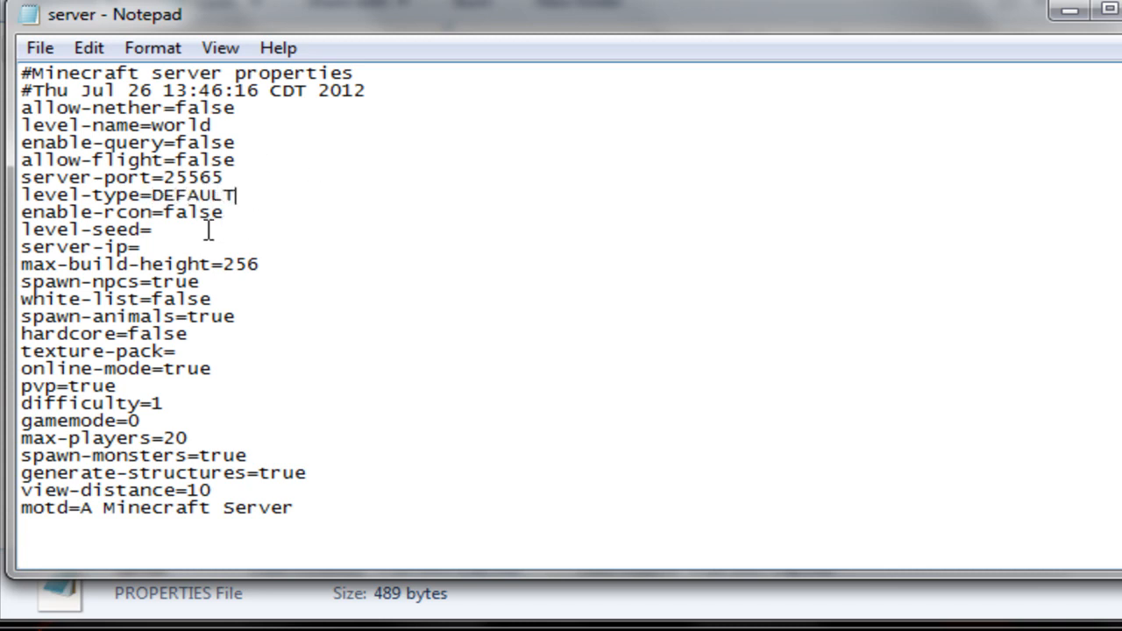
{"action": "mouse_move", "coordinate": [221, 333]}
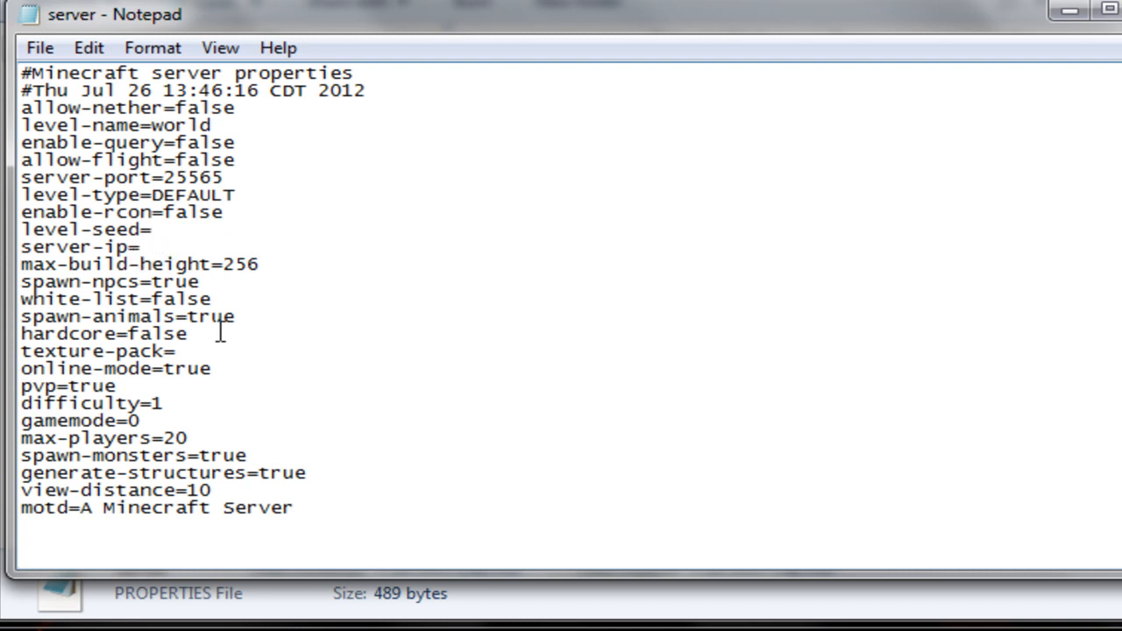
{"action": "mouse_move", "coordinate": [368, 244]}
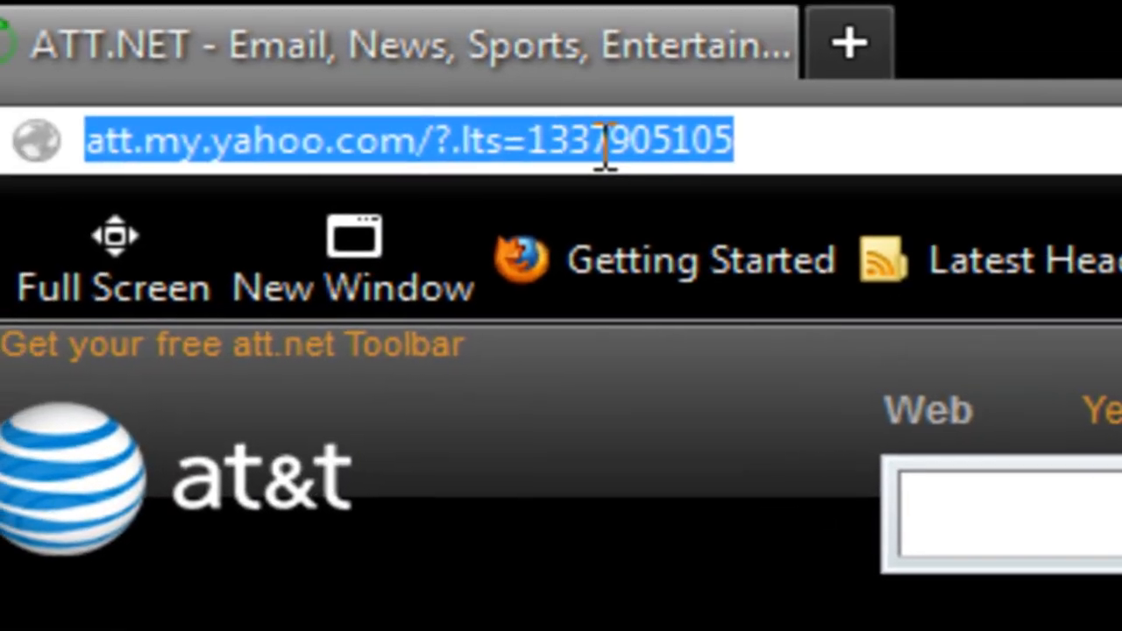
Visit ipchicken.com in Firefox to find this computer's public IP address.
{"action": "type", "text": "ipchicken.com"}
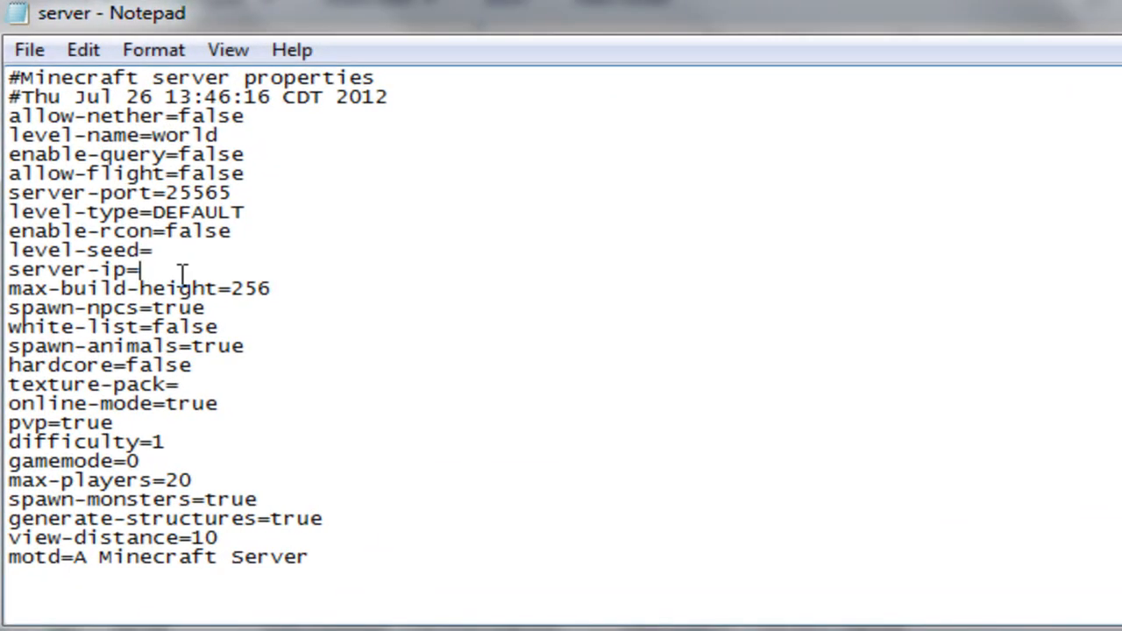
Set server-ip=99.153.199.178 in server.properties, save it and reopen the file.
{"action": "type", "text": "99.153.199.178"}
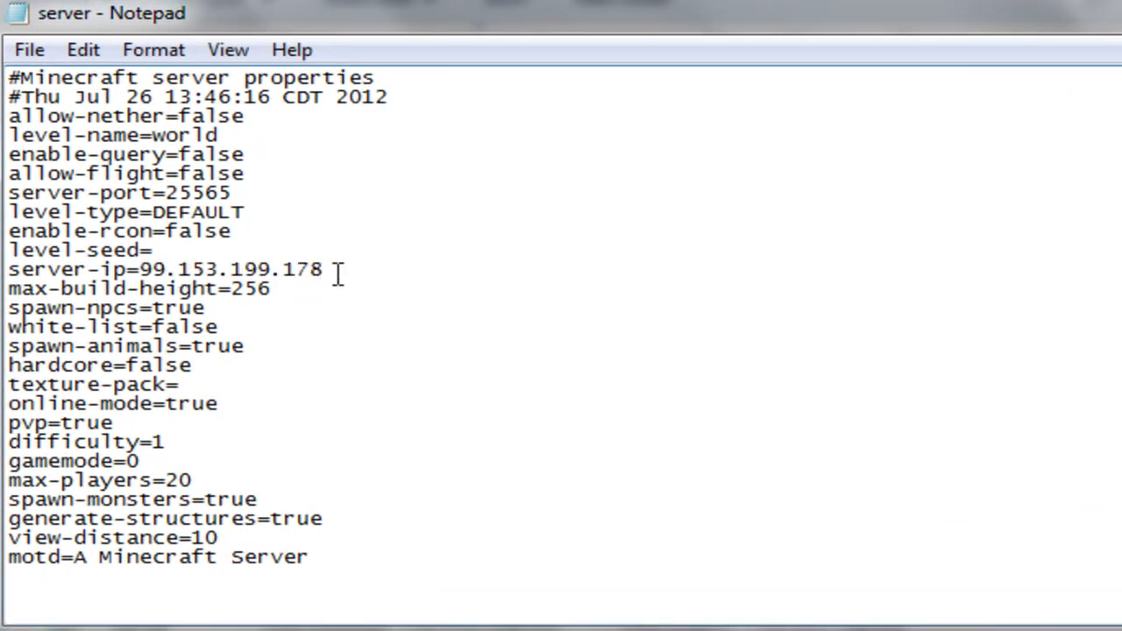
{"action": "left_click", "coordinate": [29, 49]}
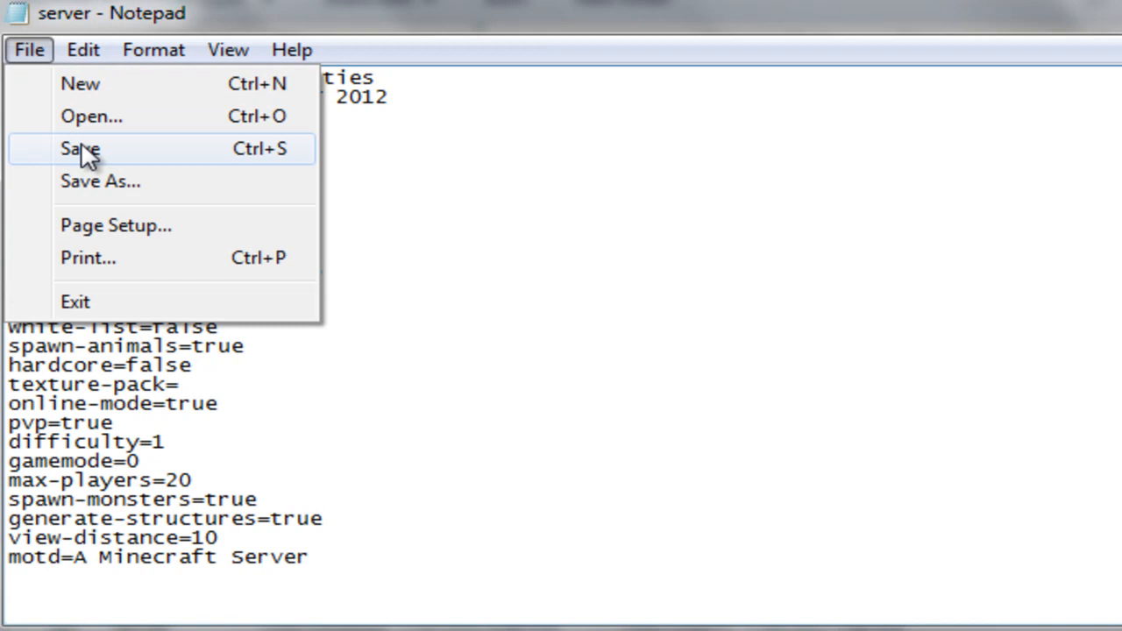
{"action": "left_click", "coordinate": [79, 148]}
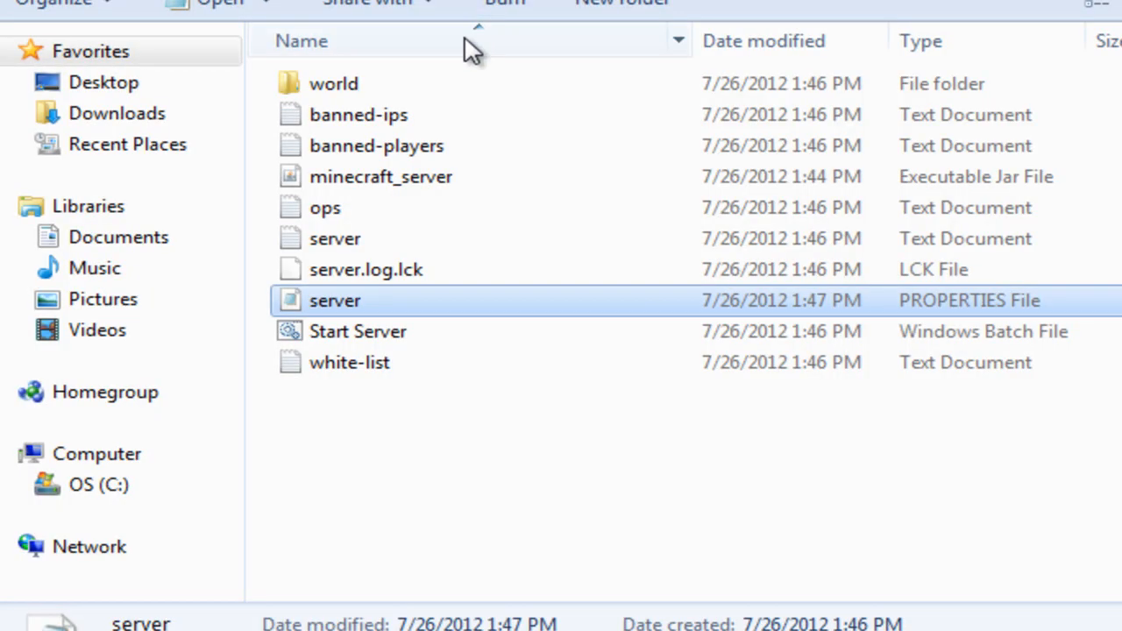
{"action": "mouse_move", "coordinate": [349, 363]}
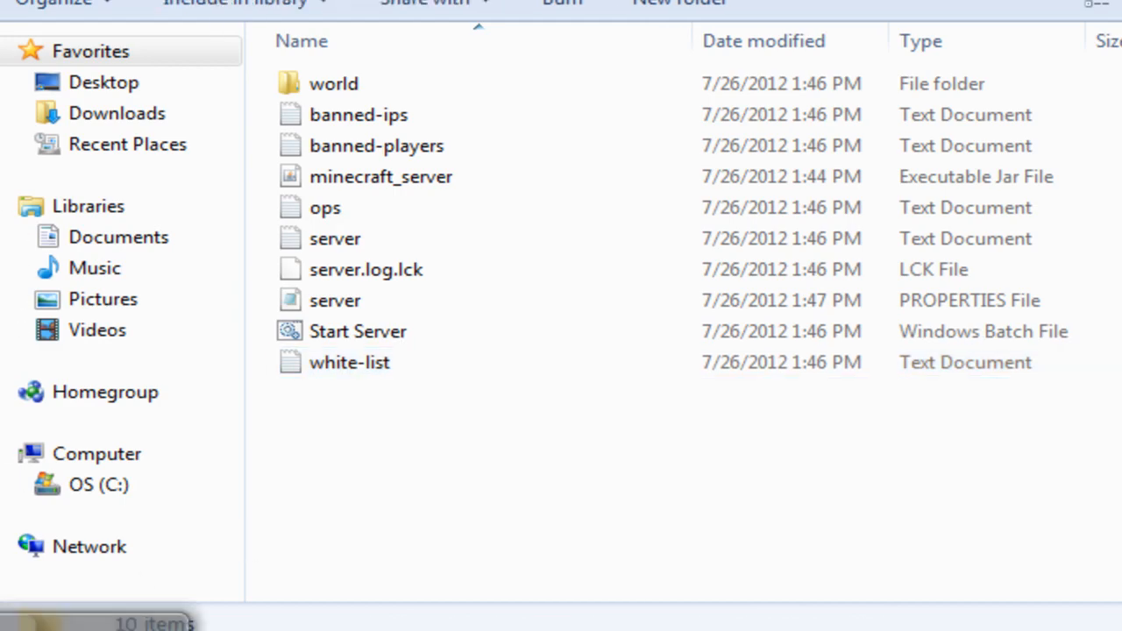
{"action": "double_click", "coordinate": [335, 299]}
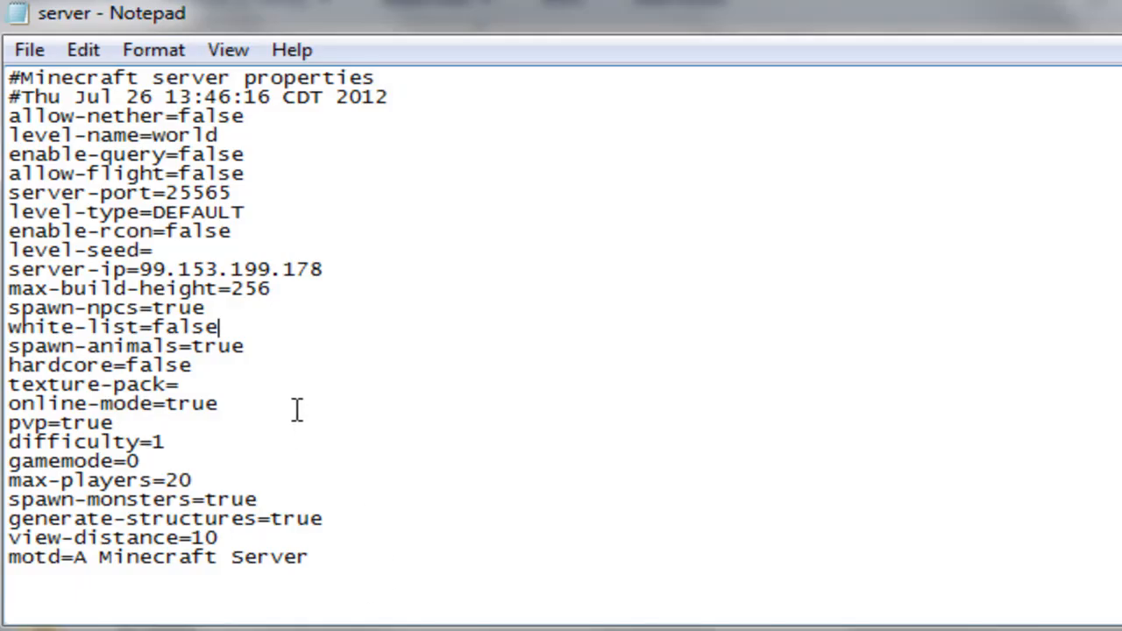
{"action": "mouse_move", "coordinate": [234, 375]}
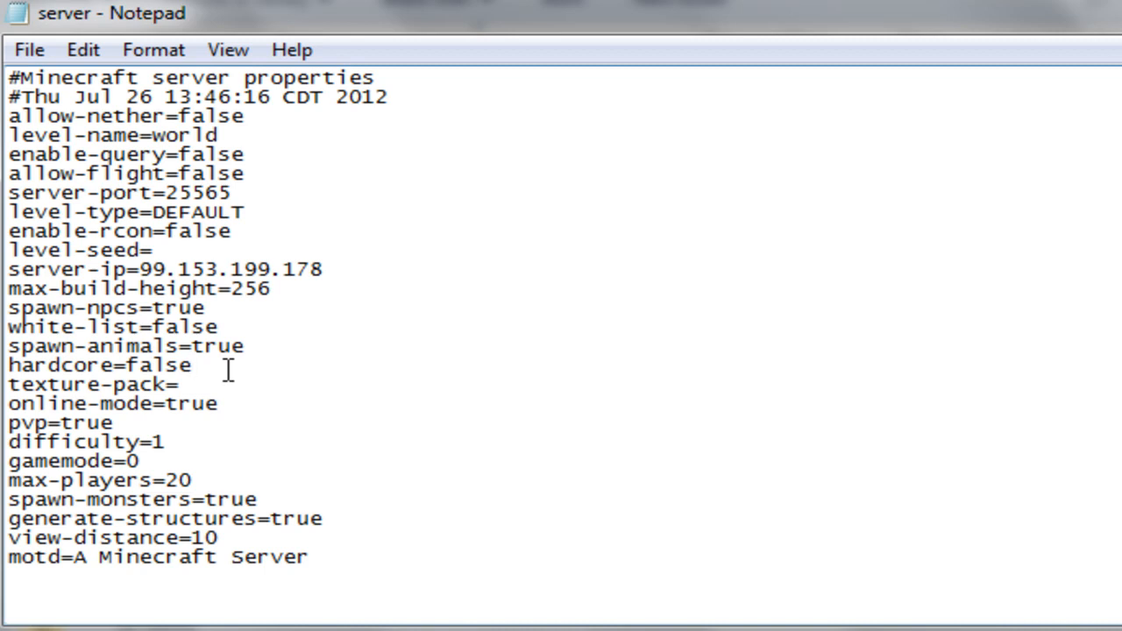
Toggle online-mode back to true and retype the numeric 0/1 settings unchanged.
{"action": "left_click", "coordinate": [191, 366]}
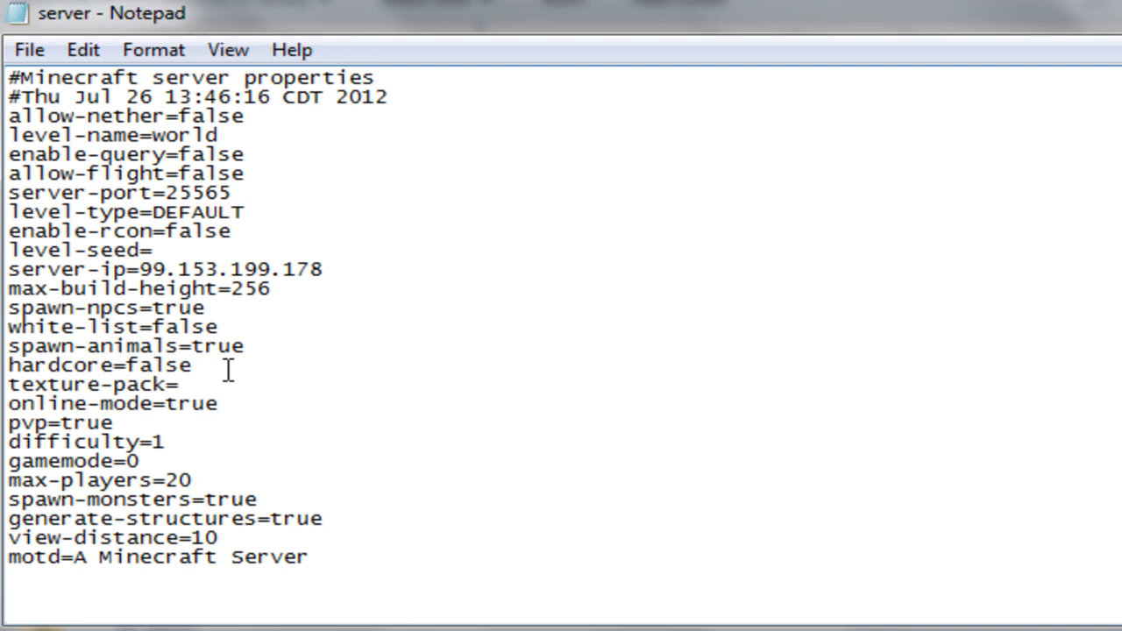
{"action": "mouse_move", "coordinate": [274, 369]}
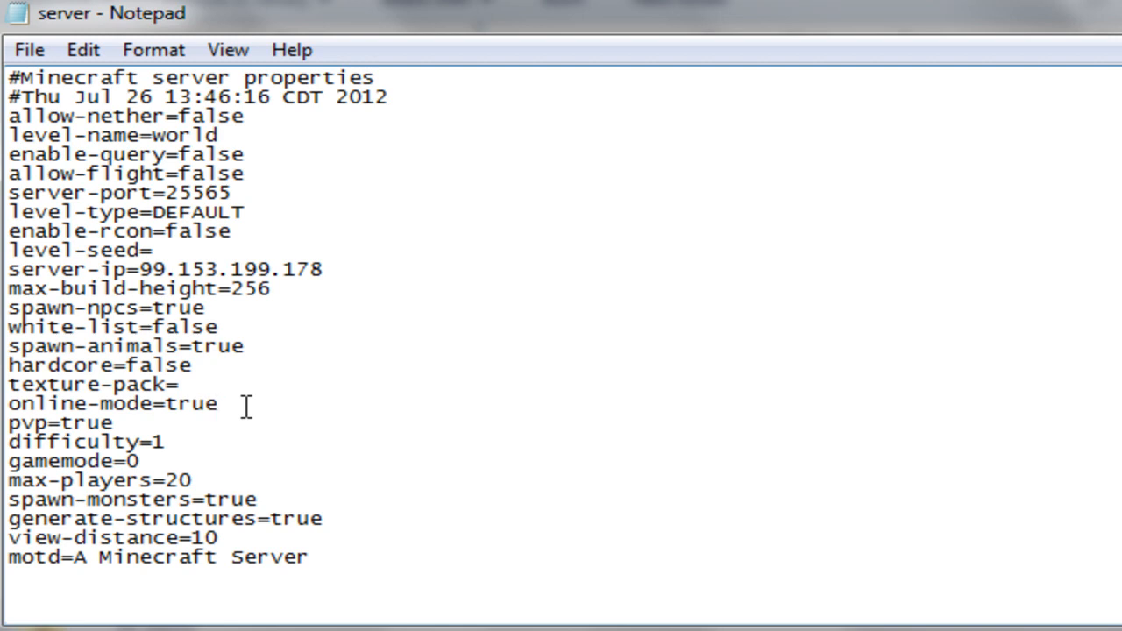
{"action": "key", "text": "Backspace"}
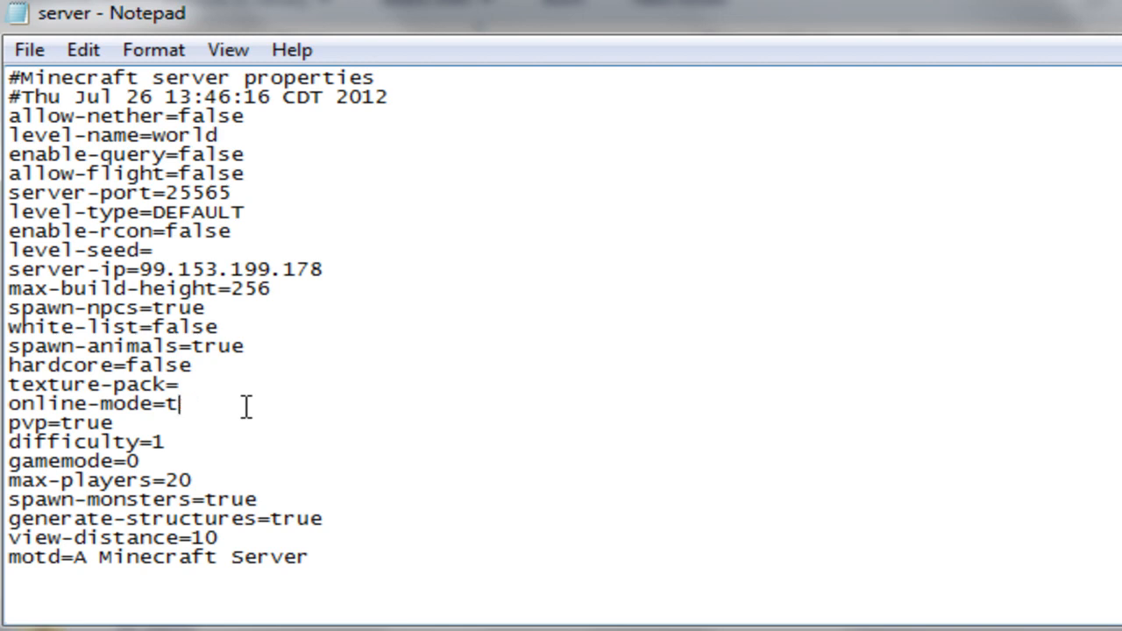
{"action": "type", "text": "alse"}
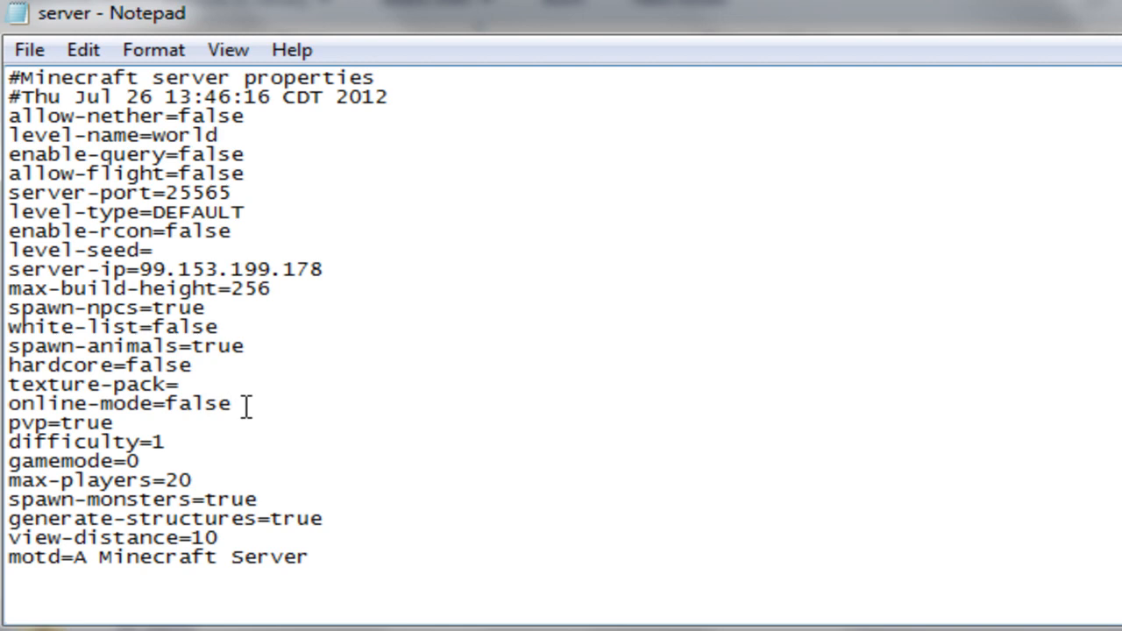
{"action": "key", "text": "Backspace"}
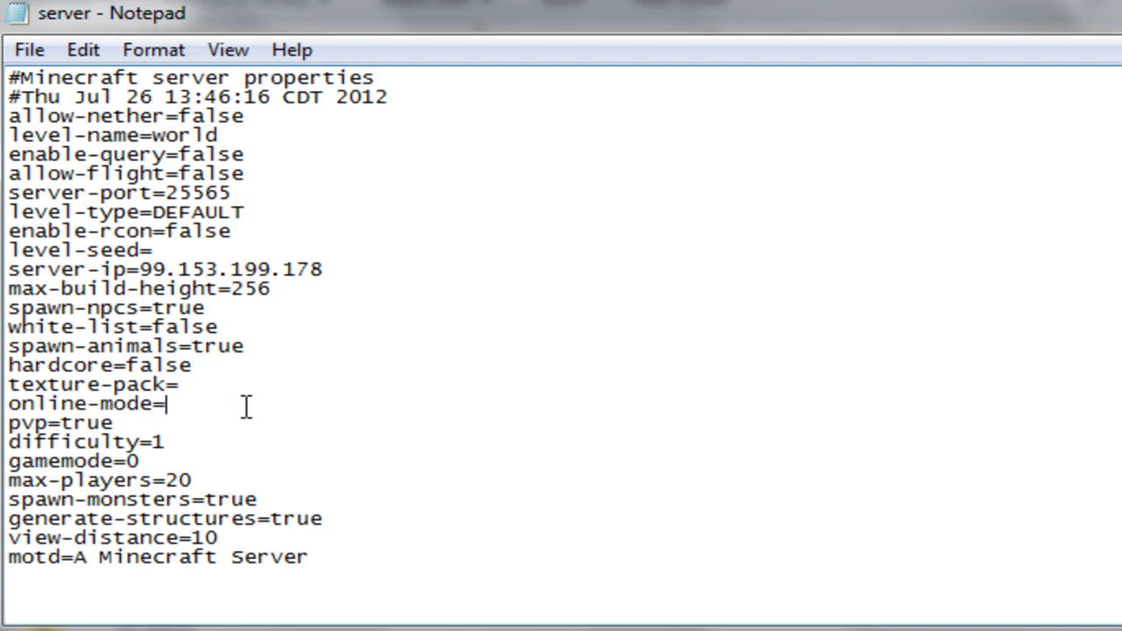
{"action": "type", "text": "true"}
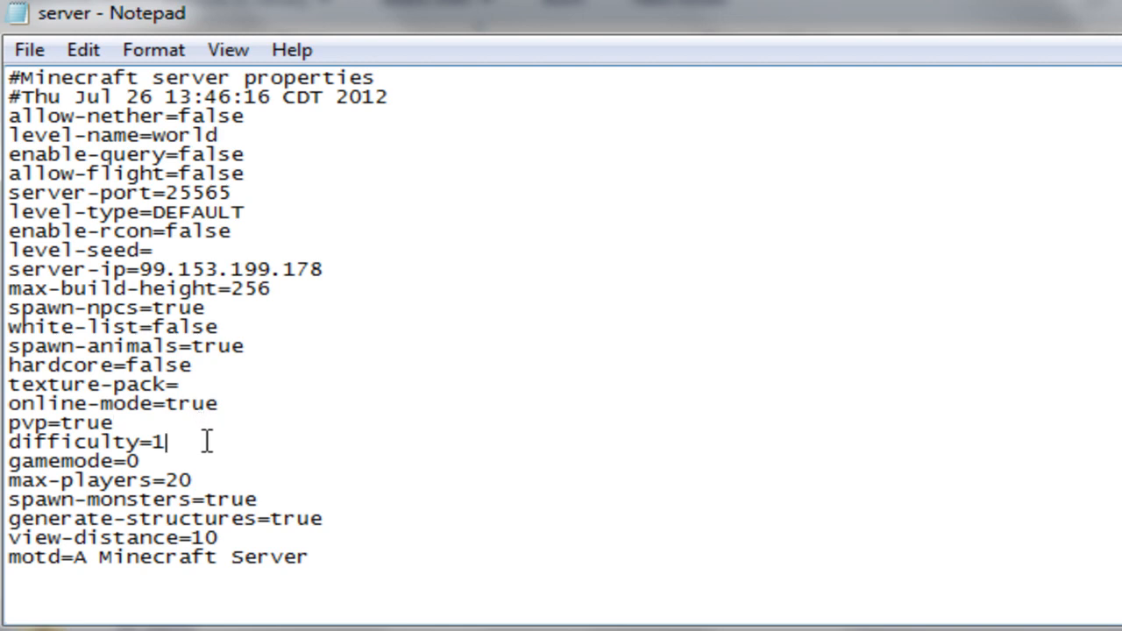
{"action": "type", "text": "0"}
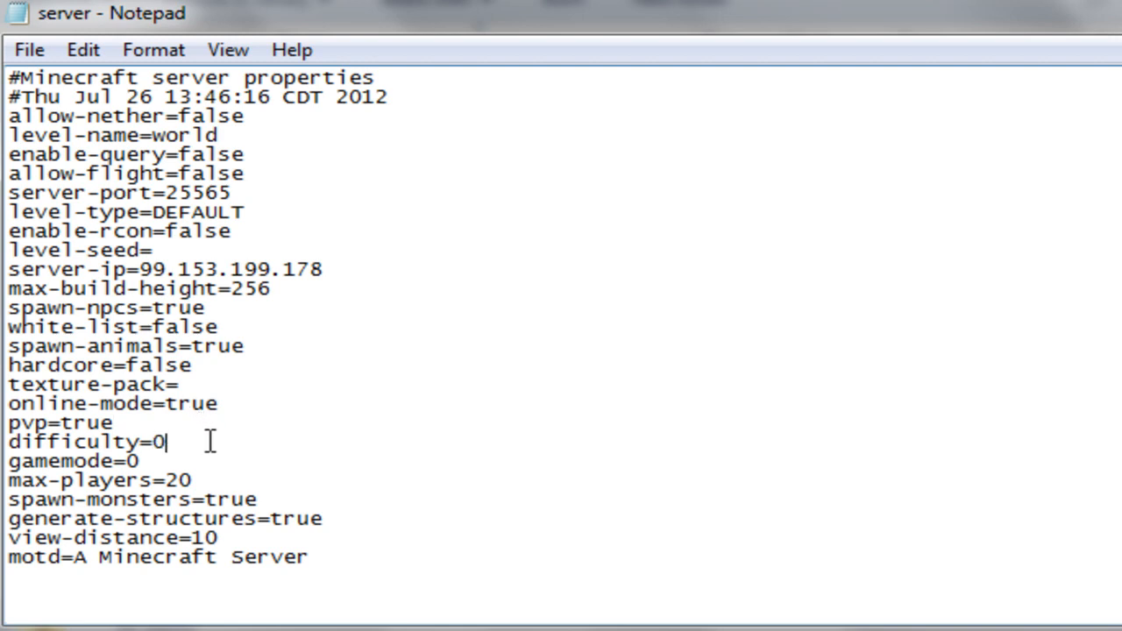
{"action": "type", "text": "1"}
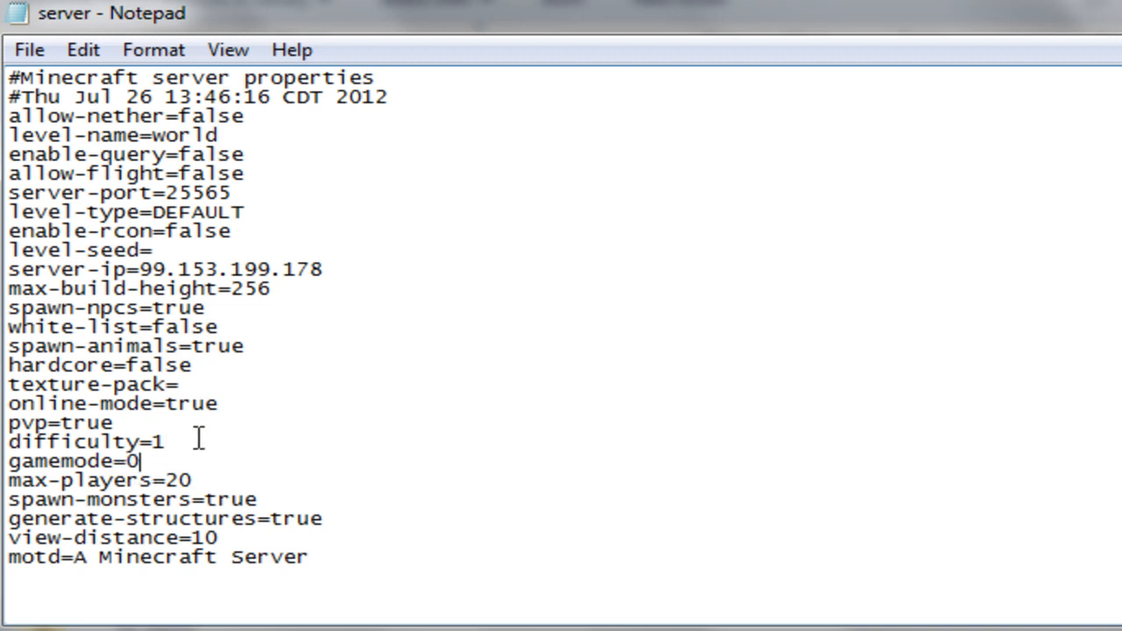
{"action": "type", "text": "1"}
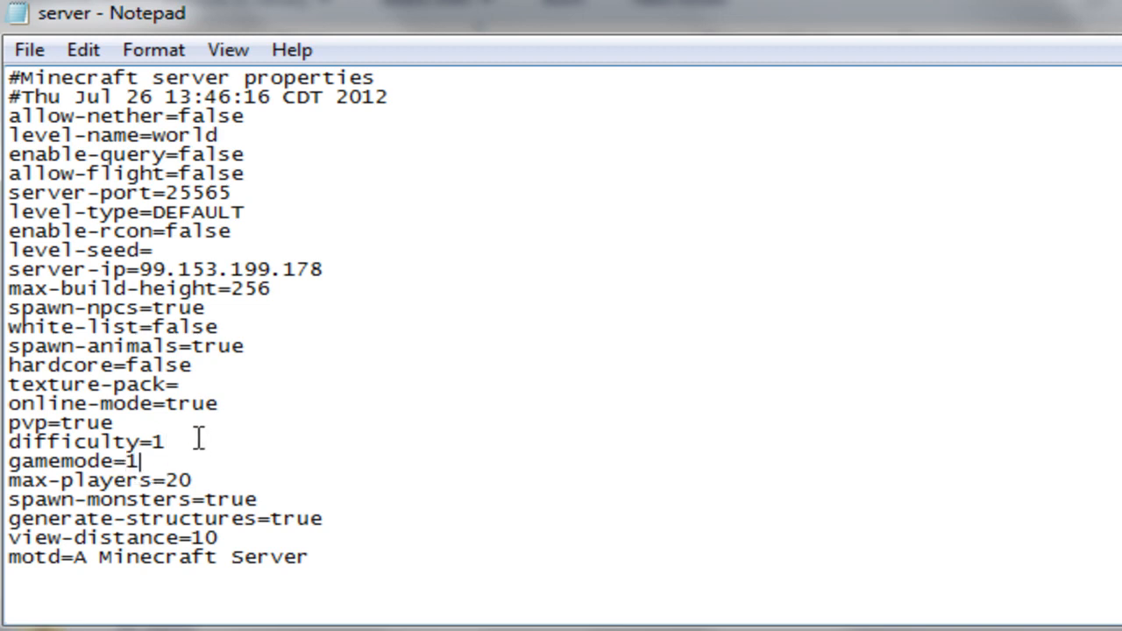
{"action": "type", "text": "0"}
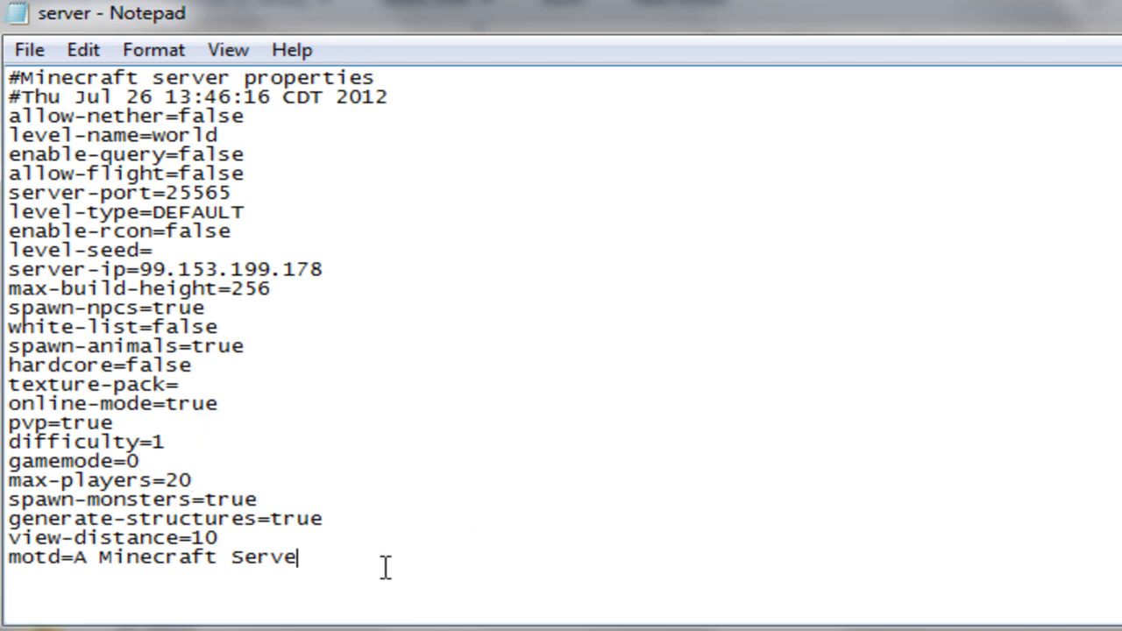
Set the motd to 'Subscribe to ForsakenRealmz'.
{"action": "type", "text": "S"}
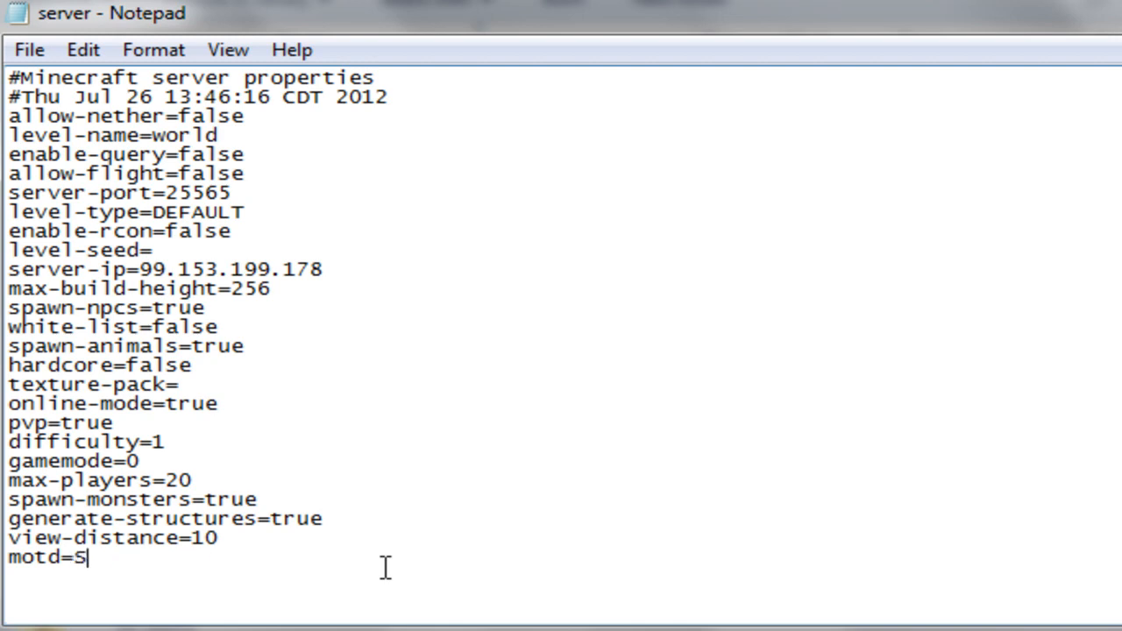
{"action": "type", "text": "ubscribe to"}
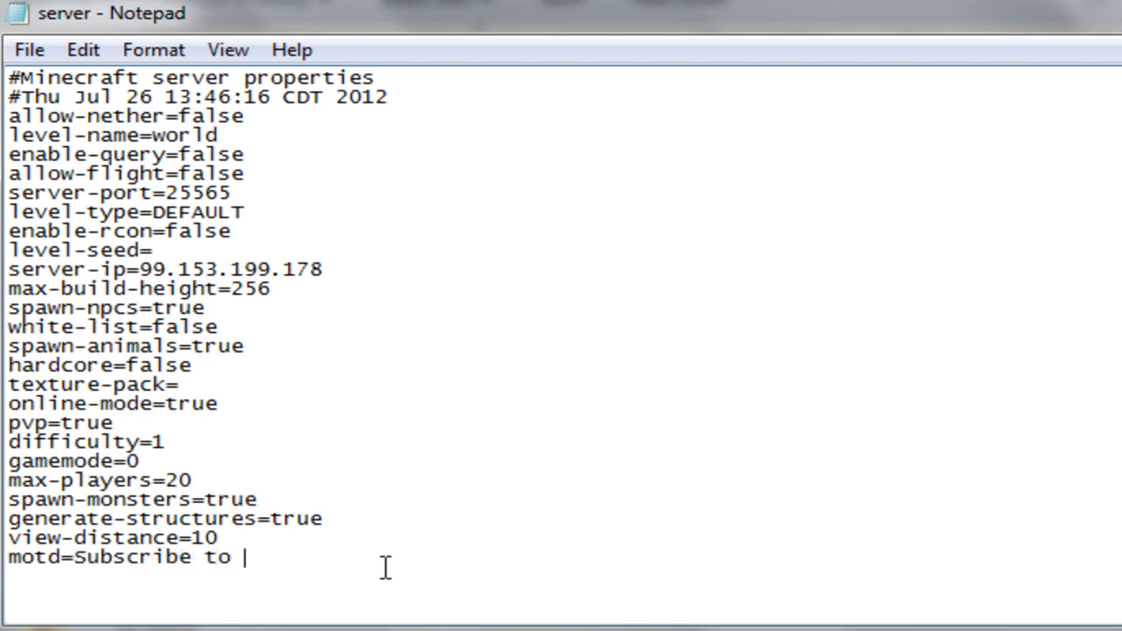
{"action": "type", "text": "ForsakenRealmz"}
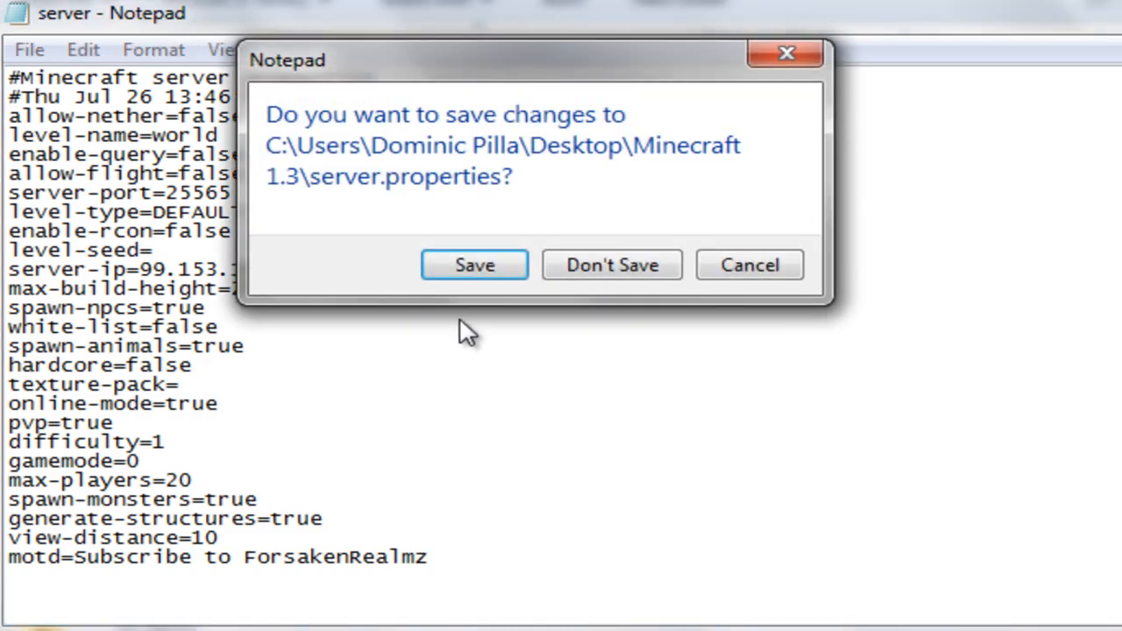
Save server.properties and launch the server with Start Server.bat.
{"action": "left_click", "coordinate": [474, 265]}
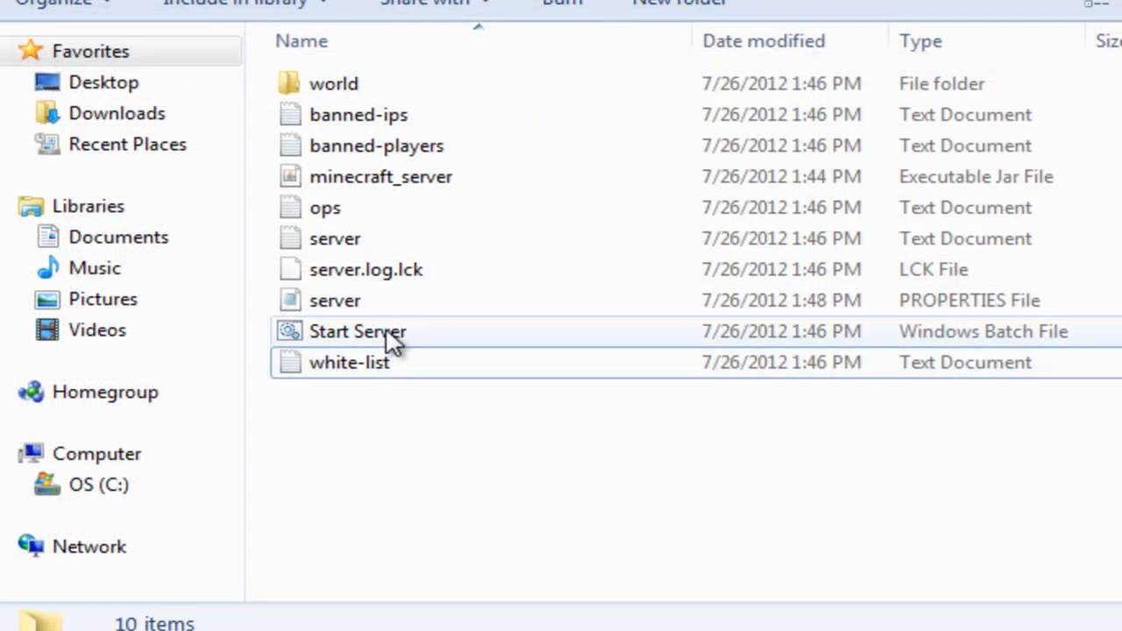
{"action": "double_click", "coordinate": [357, 331]}
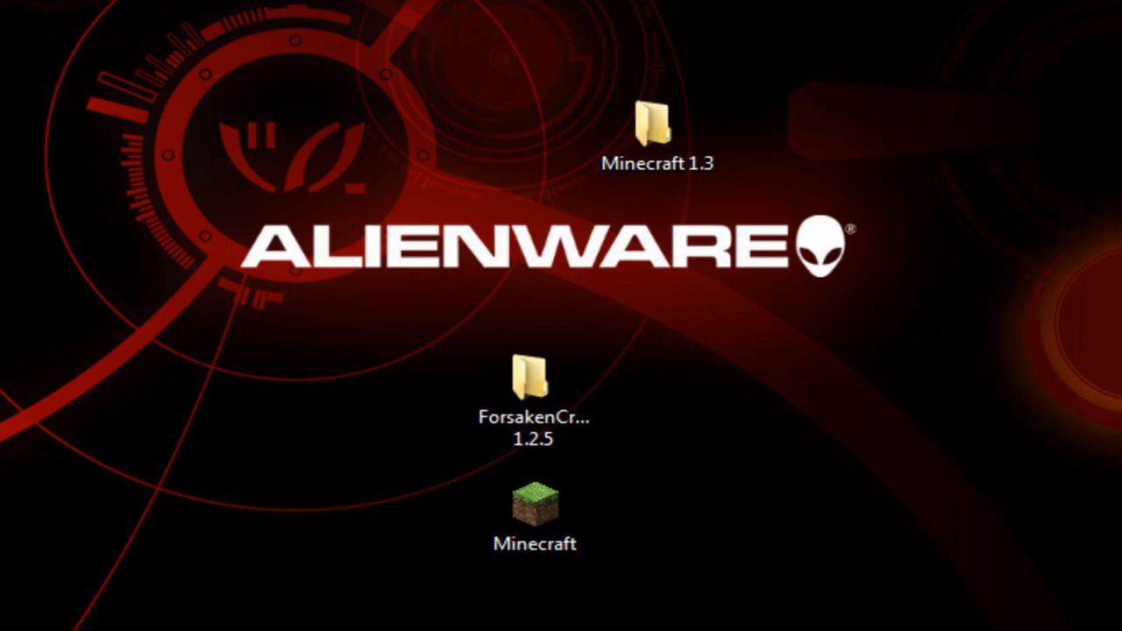
Focus the Minecraft window to look around the grassland spawn area.
{"action": "double_click", "coordinate": [534, 509]}
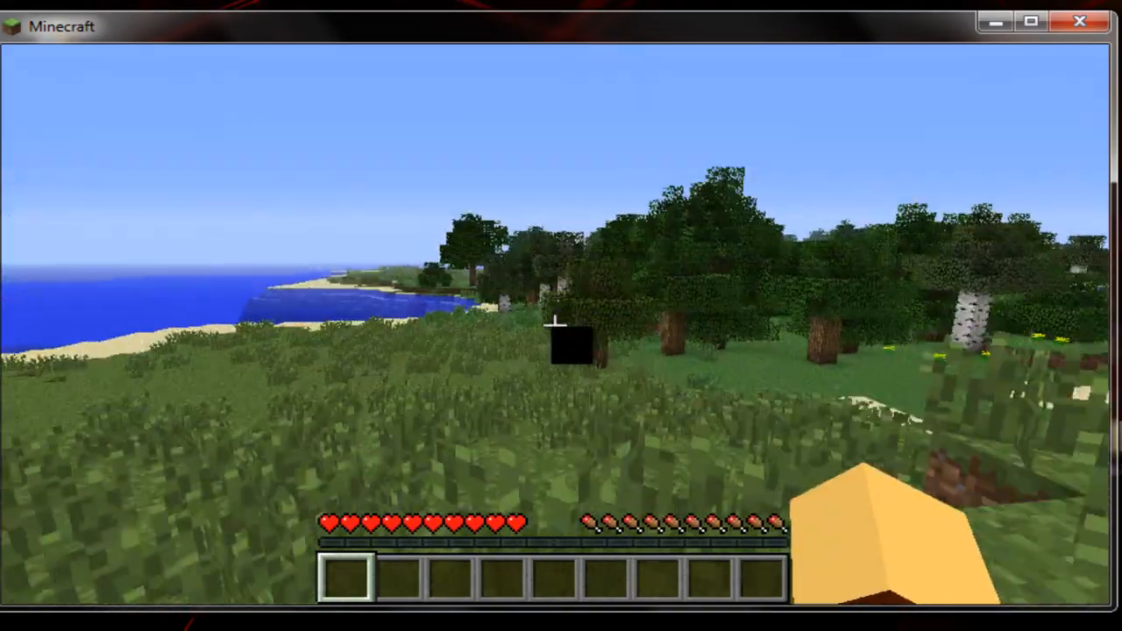
{"action": "mouse_move", "coordinate": [561, 316]}
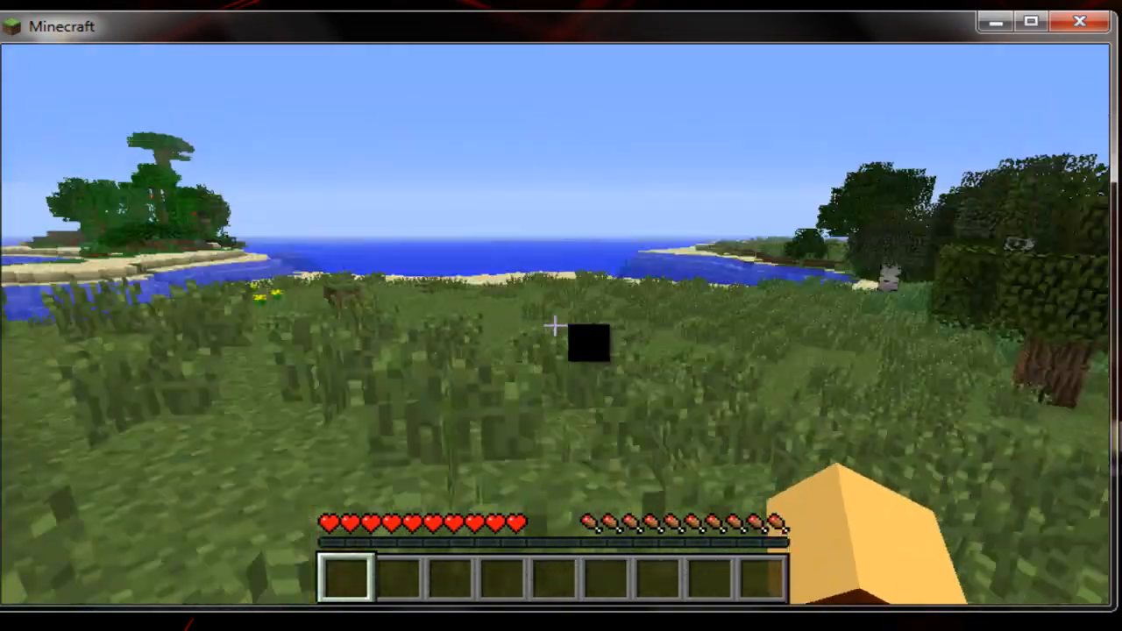
{"action": "mouse_move", "coordinate": [561, 329]}
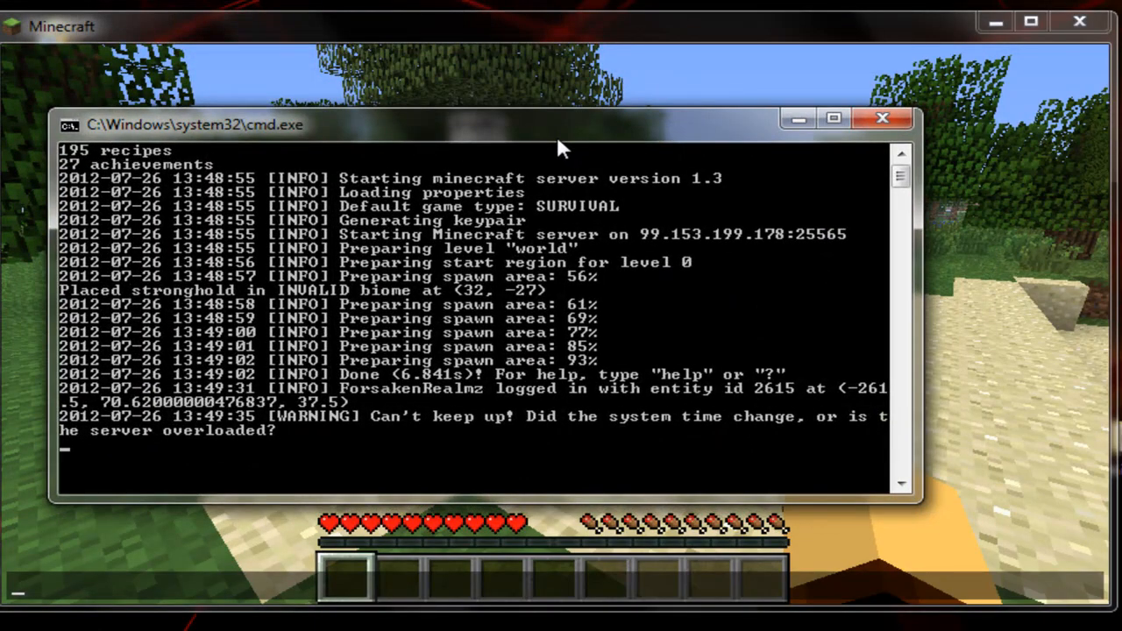
Op player forsakenrea in the console and set their gamemode to 1 (Creative).
{"action": "type", "text": "op forsakenrealmz"}
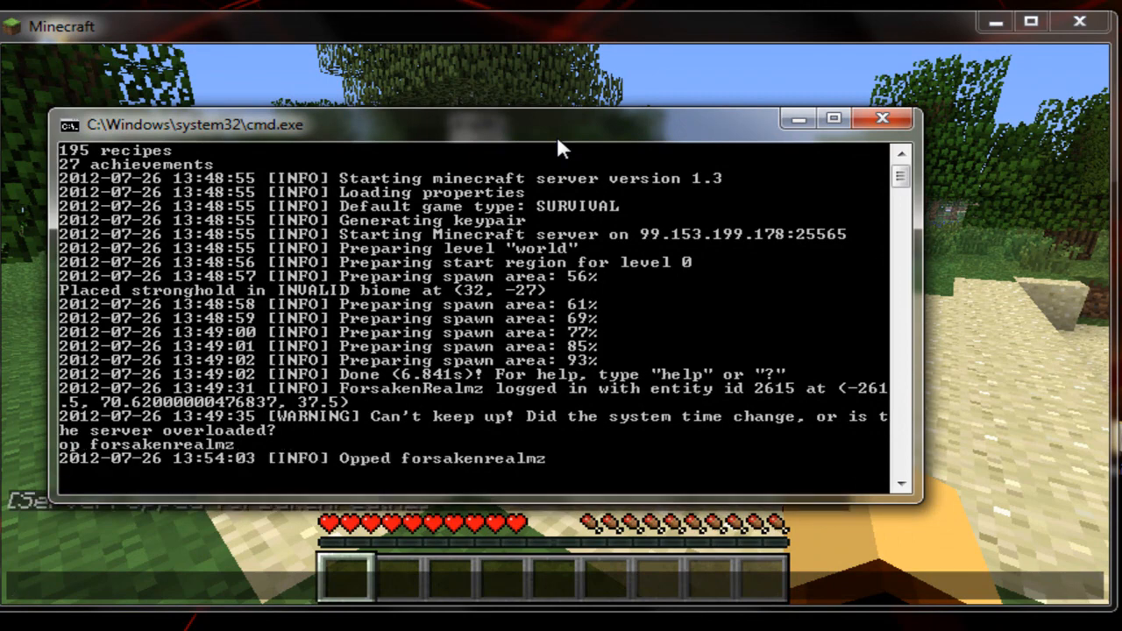
{"action": "type", "text": "gamemode 1"}
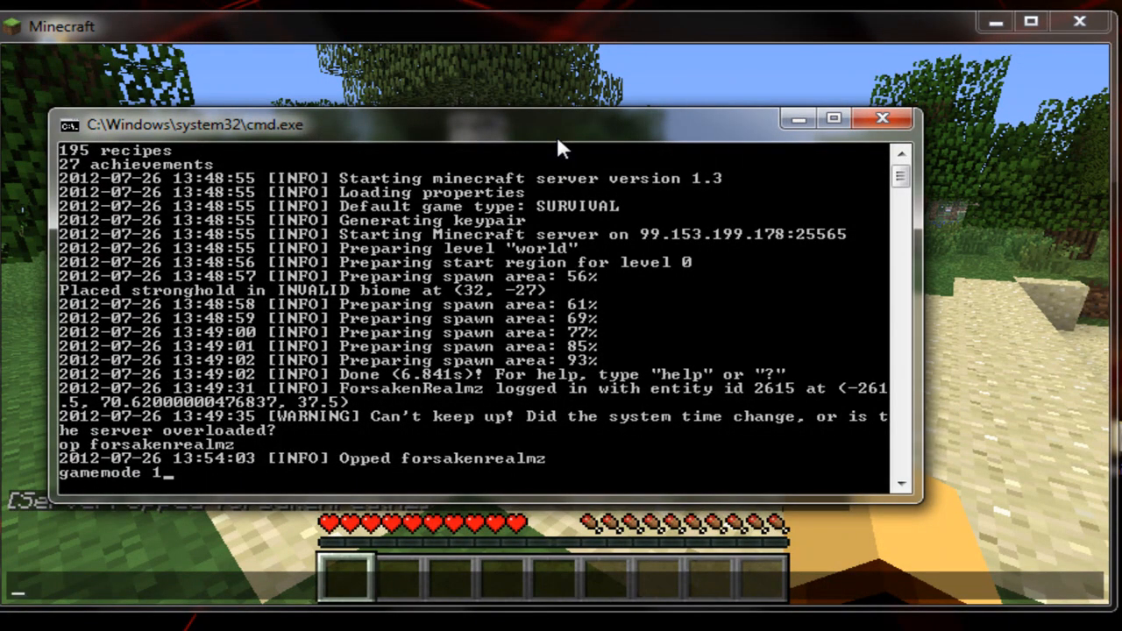
{"action": "type", "text": "forsakenrealmz"}
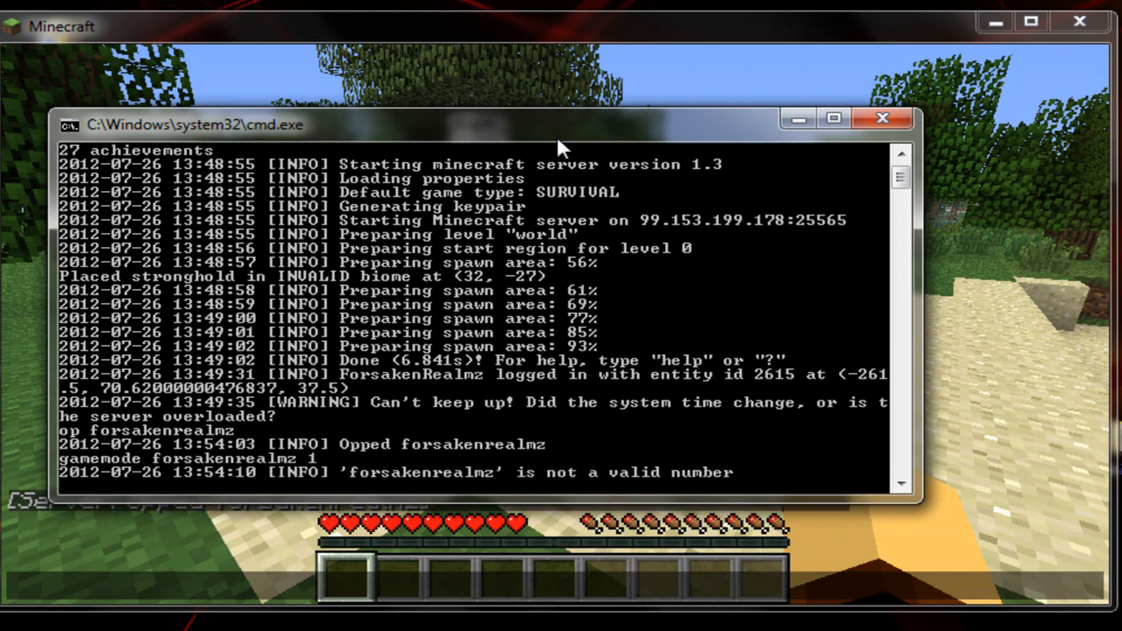
{"action": "mouse_move", "coordinate": [667, 147]}
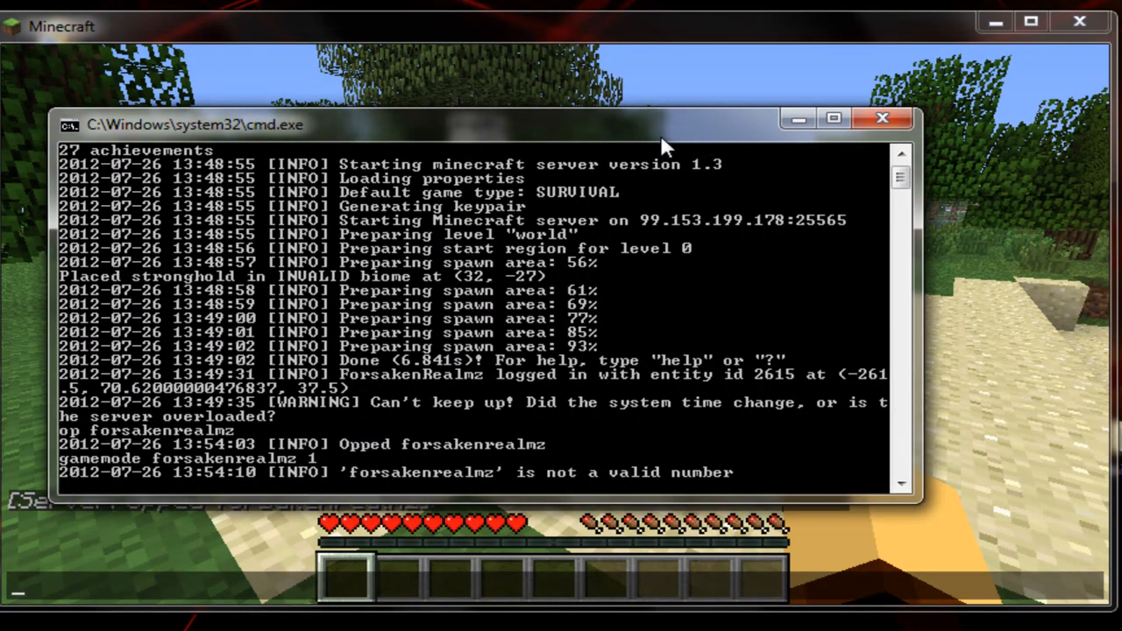
{"action": "type", "text": "gamemode"}
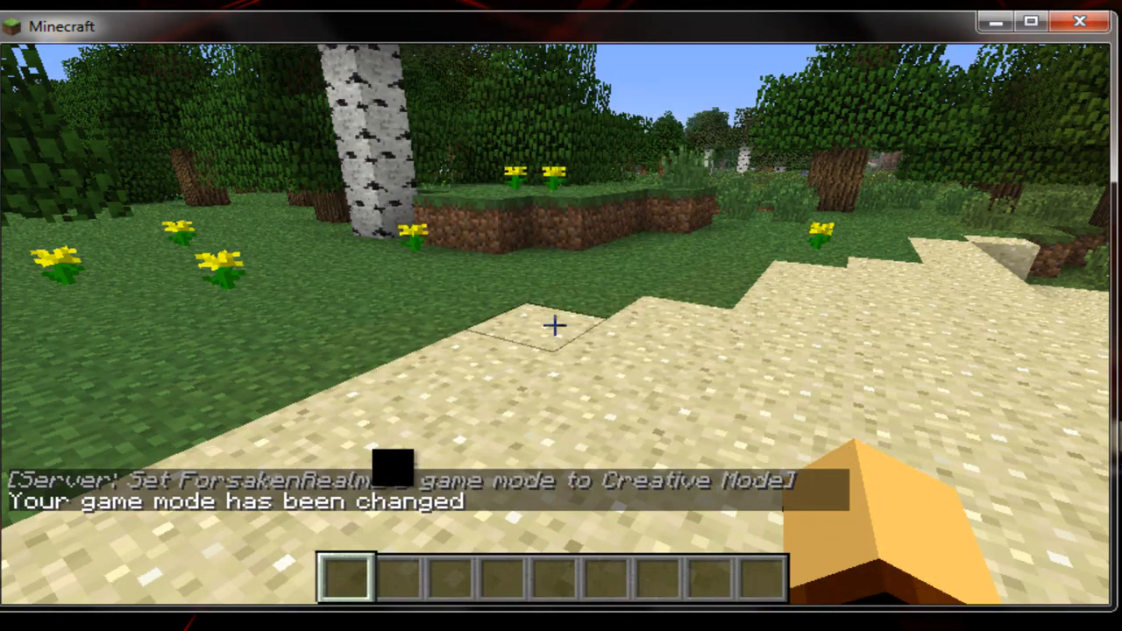
Browse the creative inventory's decoration, redstone, transportation and miscellaneous categories.
{"action": "key", "text": "e"}
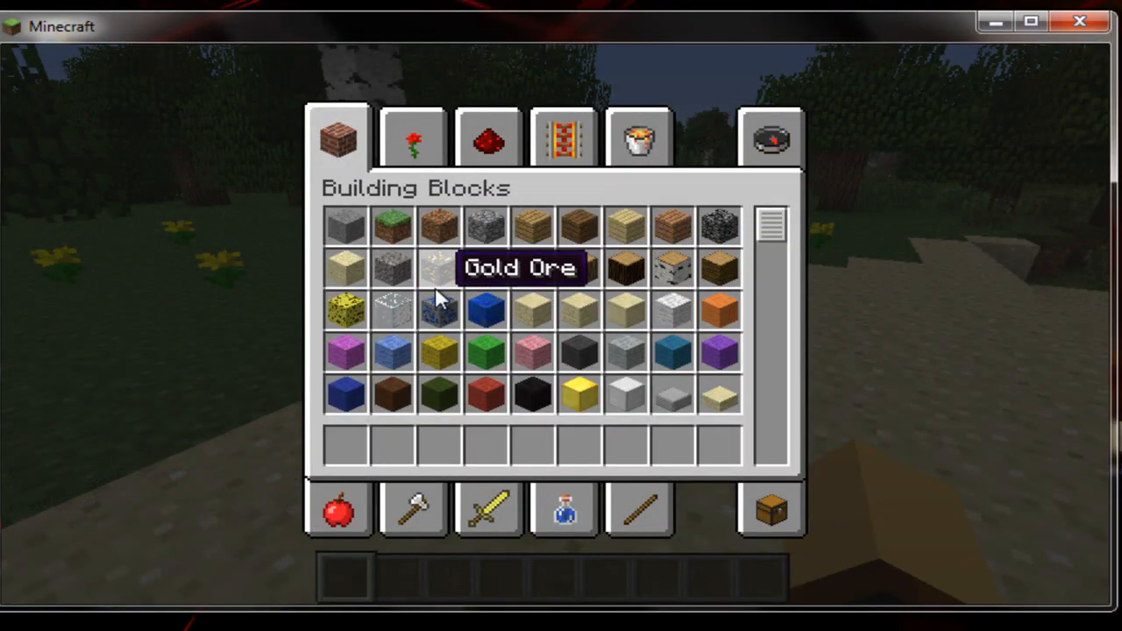
{"action": "scroll", "scroll_direction": "down", "scroll_amount": 3}
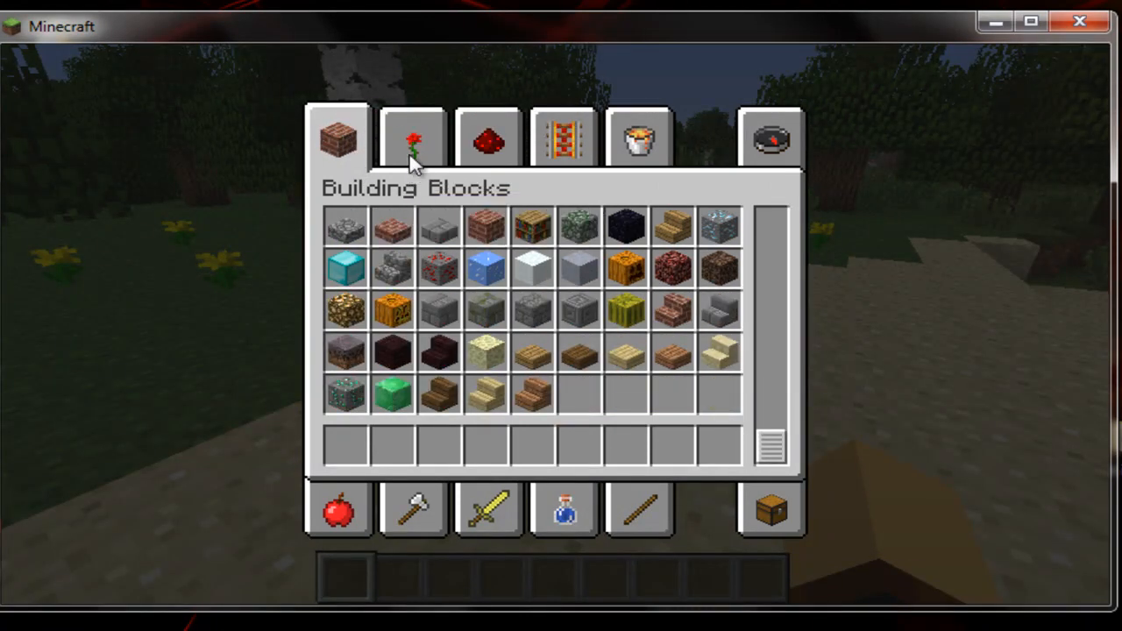
{"action": "mouse_move", "coordinate": [344, 395]}
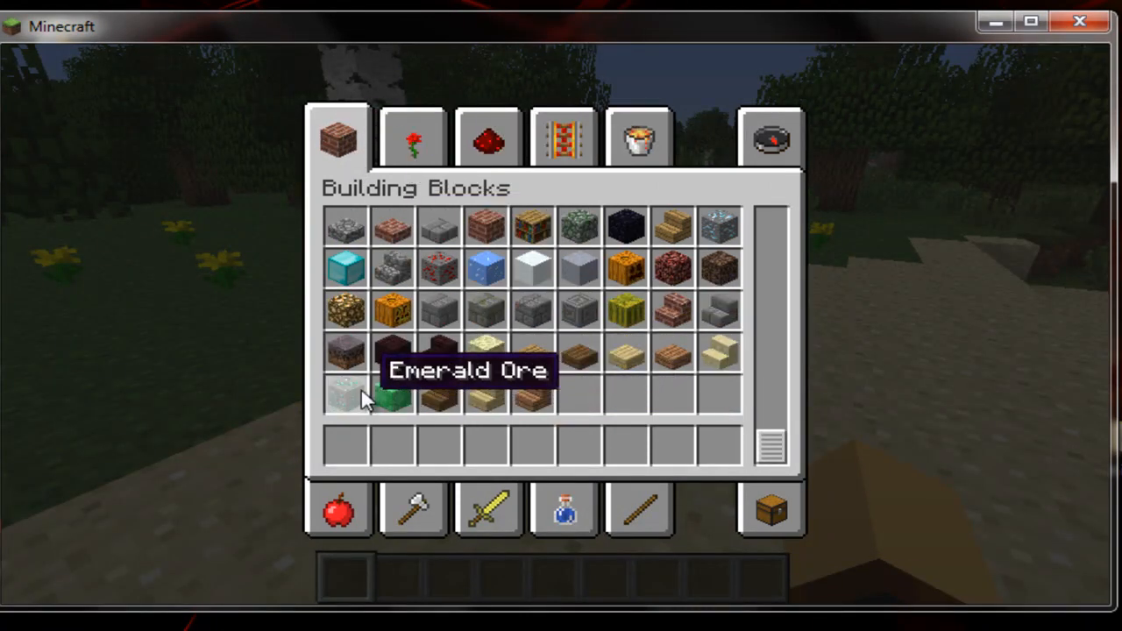
{"action": "left_click", "coordinate": [413, 136]}
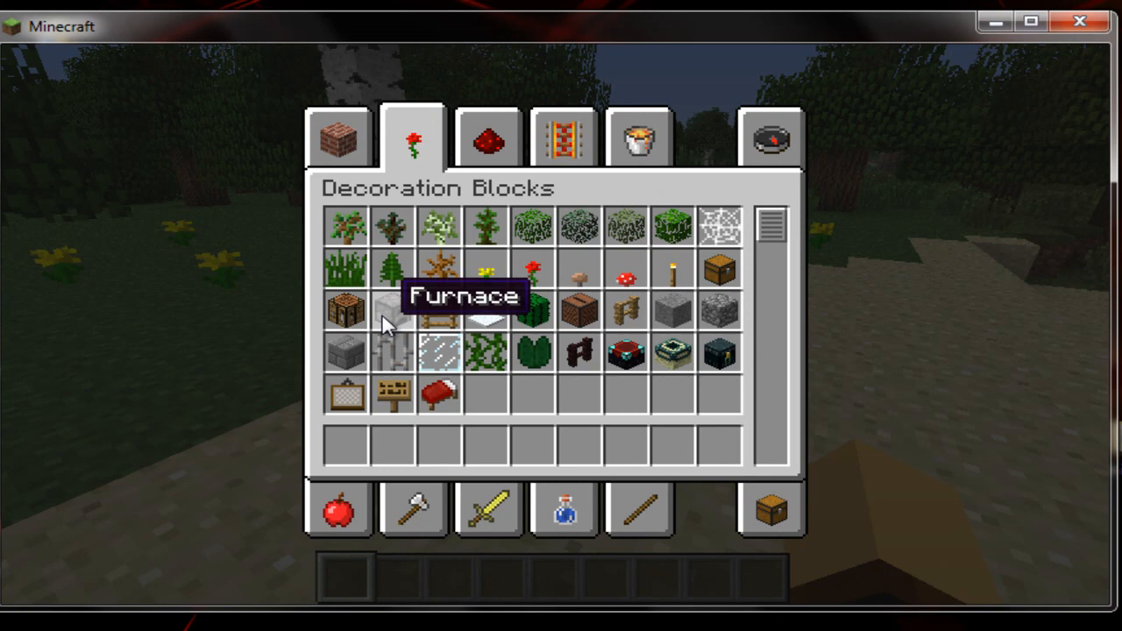
{"action": "mouse_move", "coordinate": [711, 355]}
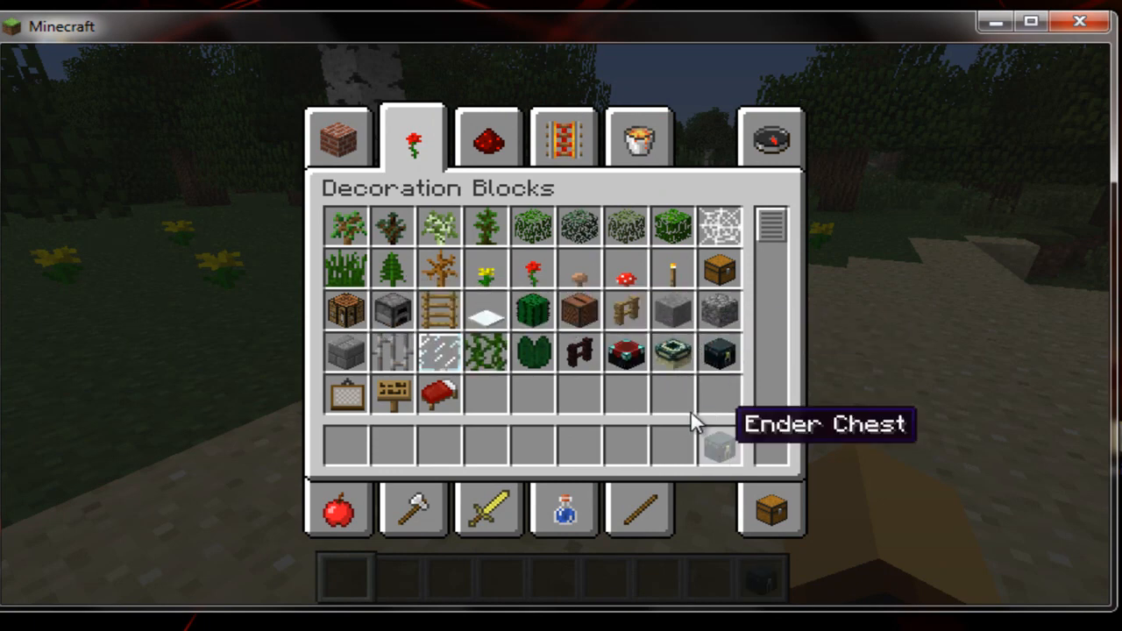
{"action": "left_click", "coordinate": [488, 137]}
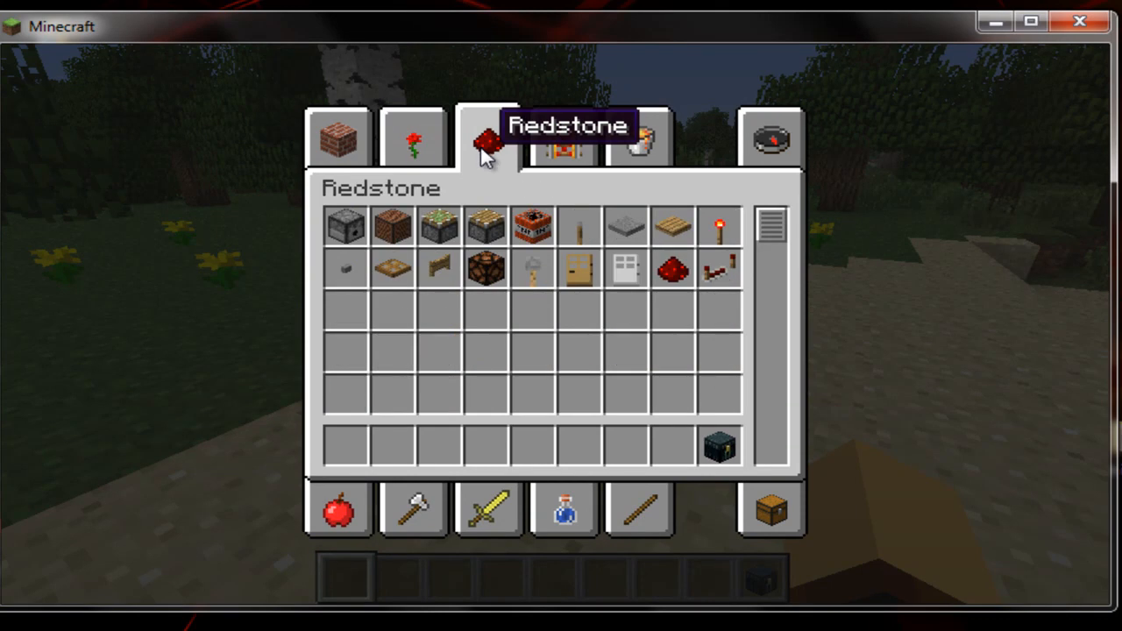
{"action": "left_click", "coordinate": [565, 136]}
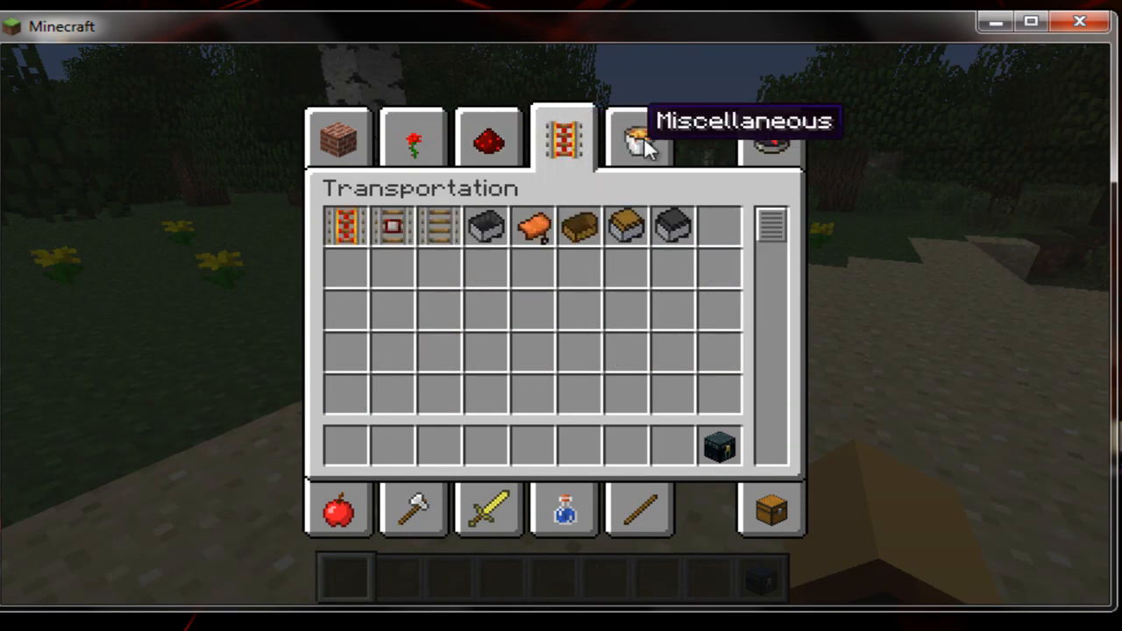
{"action": "left_click", "coordinate": [639, 137]}
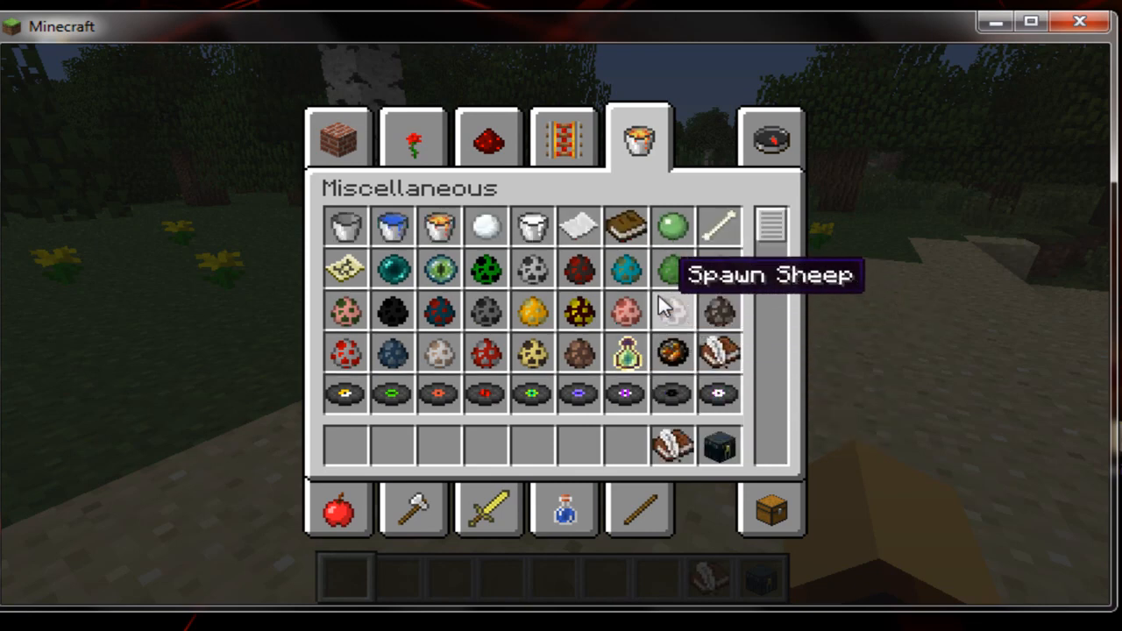
Continue through the search view, tools, combat and brewing categories.
{"action": "left_click", "coordinate": [769, 139]}
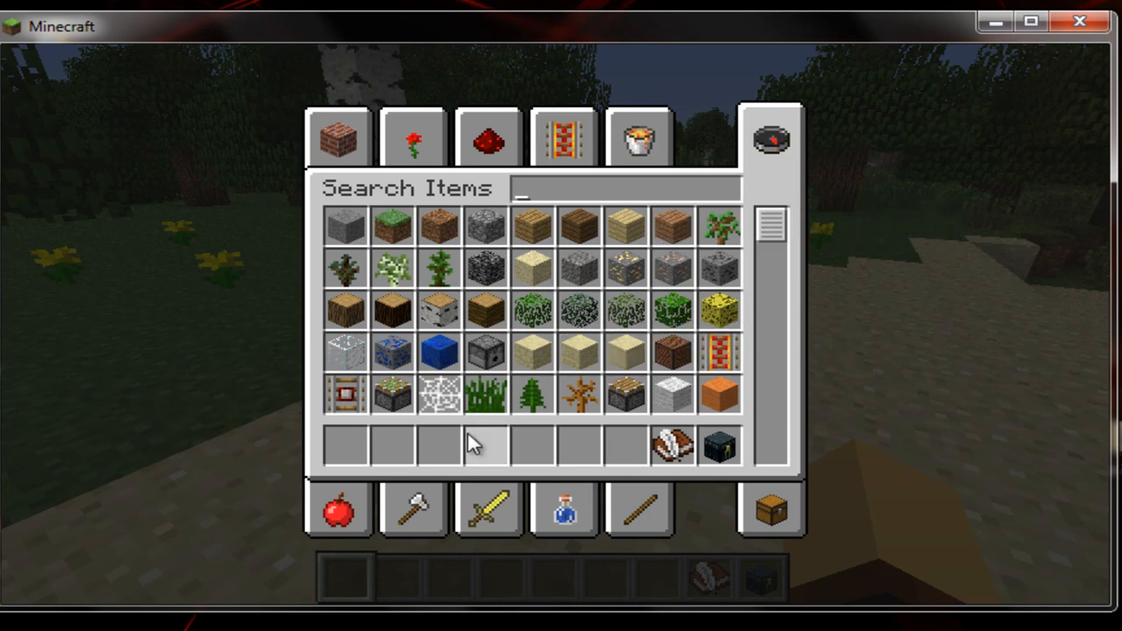
{"action": "left_click", "coordinate": [413, 508]}
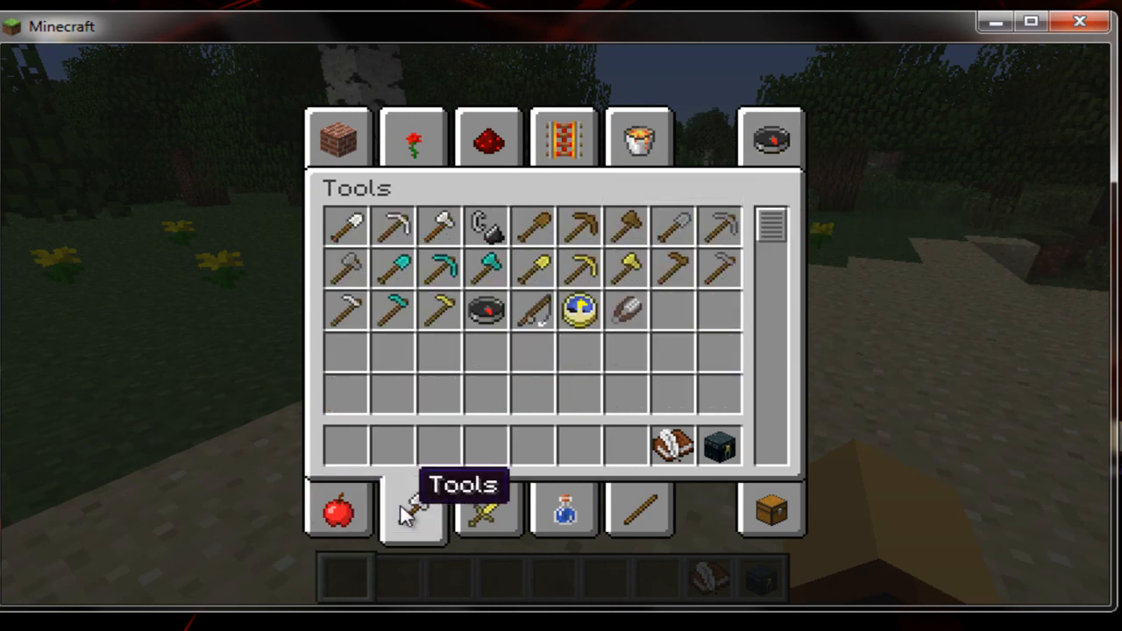
{"action": "left_click", "coordinate": [488, 509]}
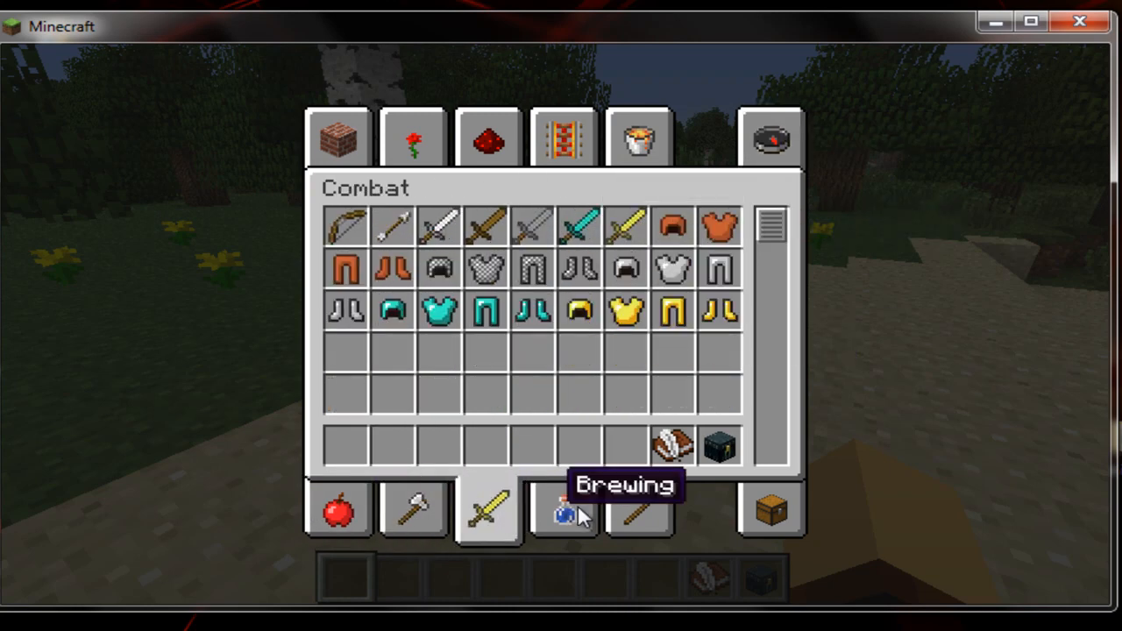
{"action": "left_click", "coordinate": [564, 511]}
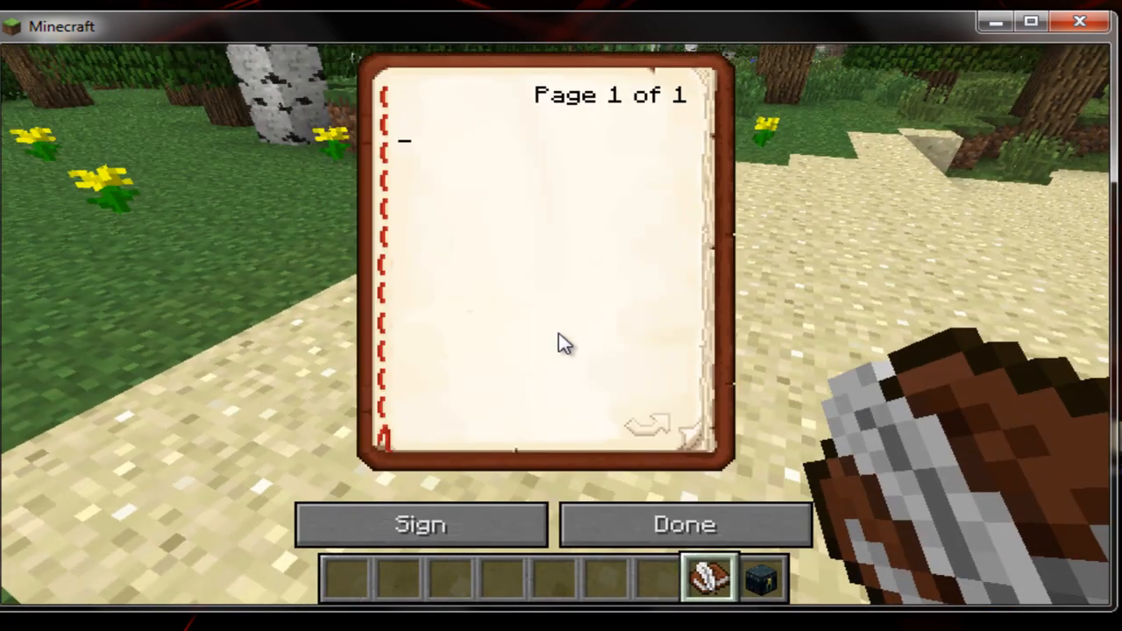
{"action": "mouse_move", "coordinate": [522, 208]}
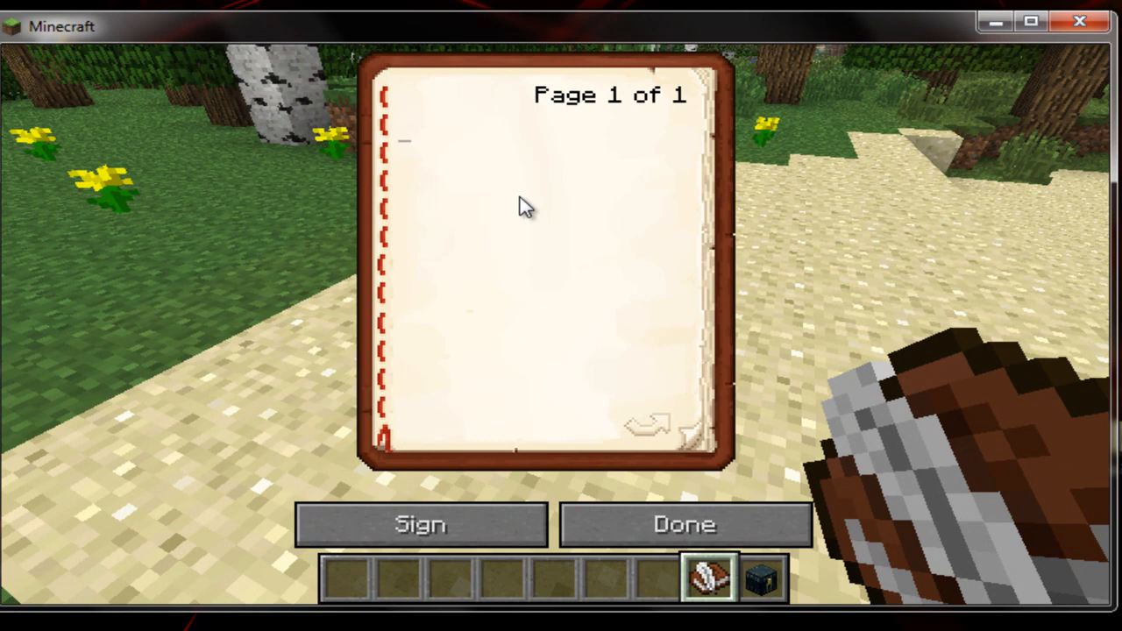
Write 'lrfdwlkejflkersrlkflsek' in the book and sign it with the title Youtube.
{"action": "type", "text": "lrfdwlkejflkersrlkflsek"}
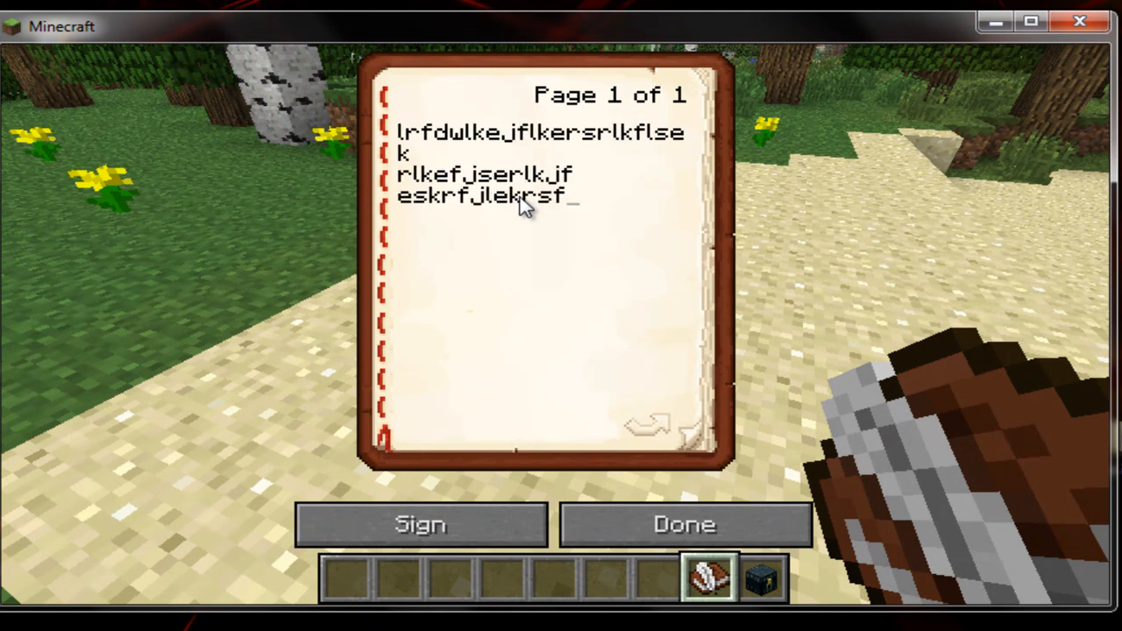
{"action": "left_click", "coordinate": [421, 524]}
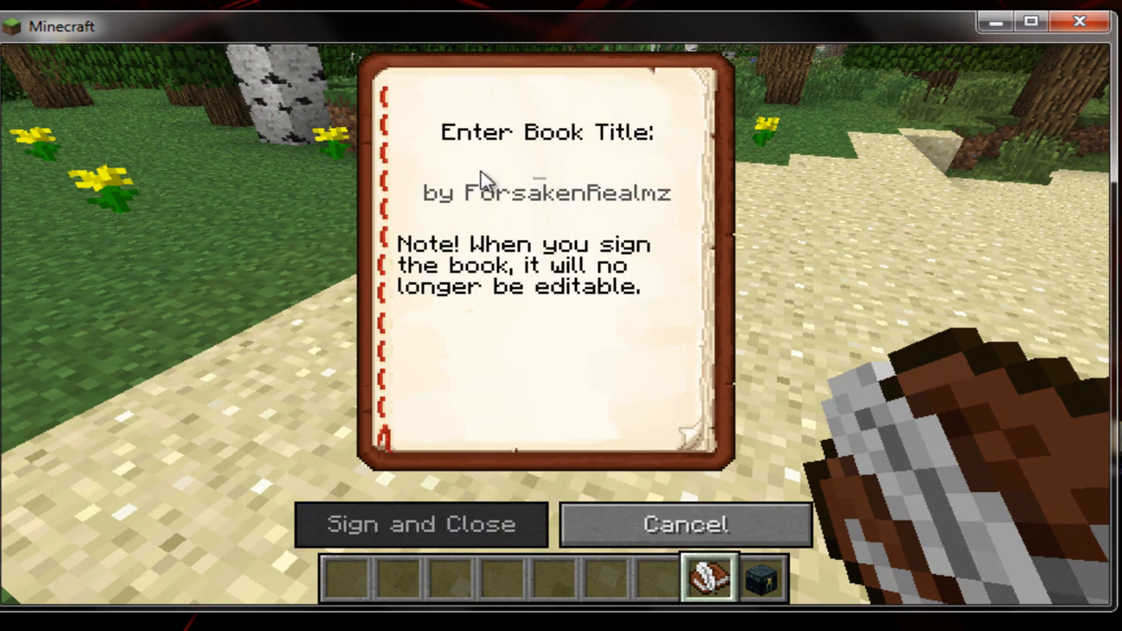
{"action": "mouse_move", "coordinate": [702, 171]}
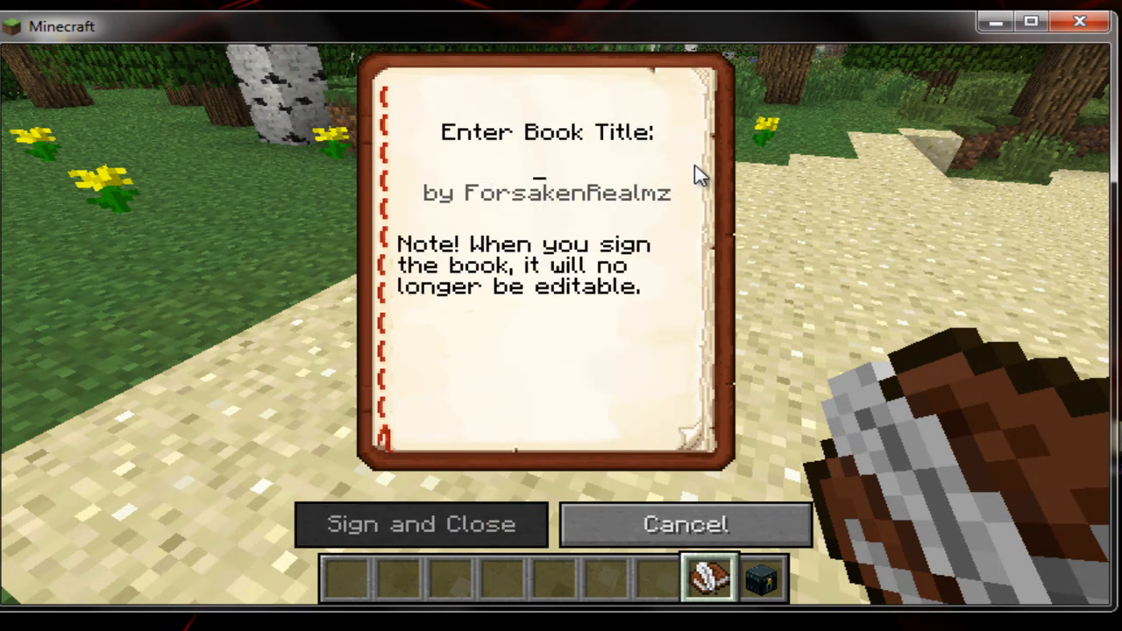
{"action": "type", "text": "Youtube"}
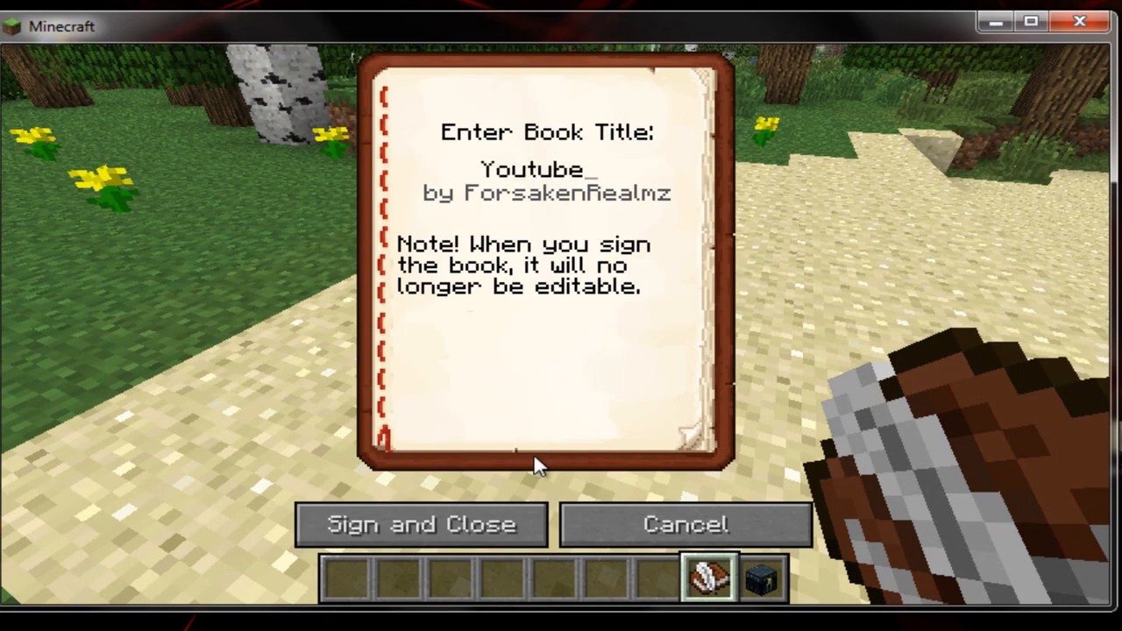
{"action": "left_click", "coordinate": [422, 525]}
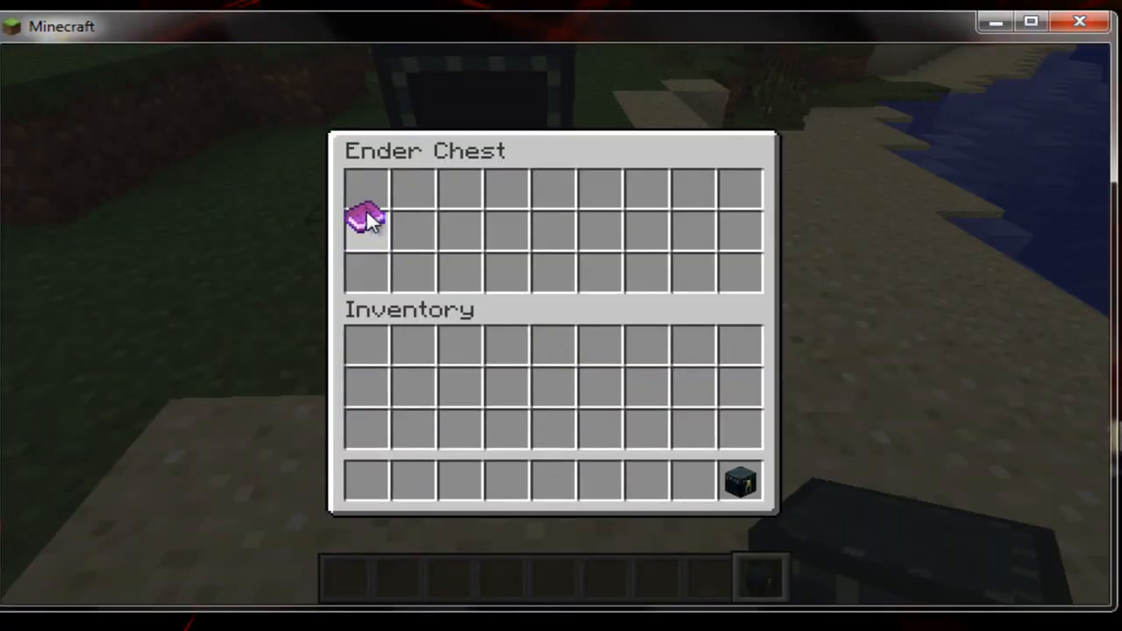
Leave the ender chest and reopen the creative inventory scrolled down to Building Blocks.
{"action": "key", "text": "Escape"}
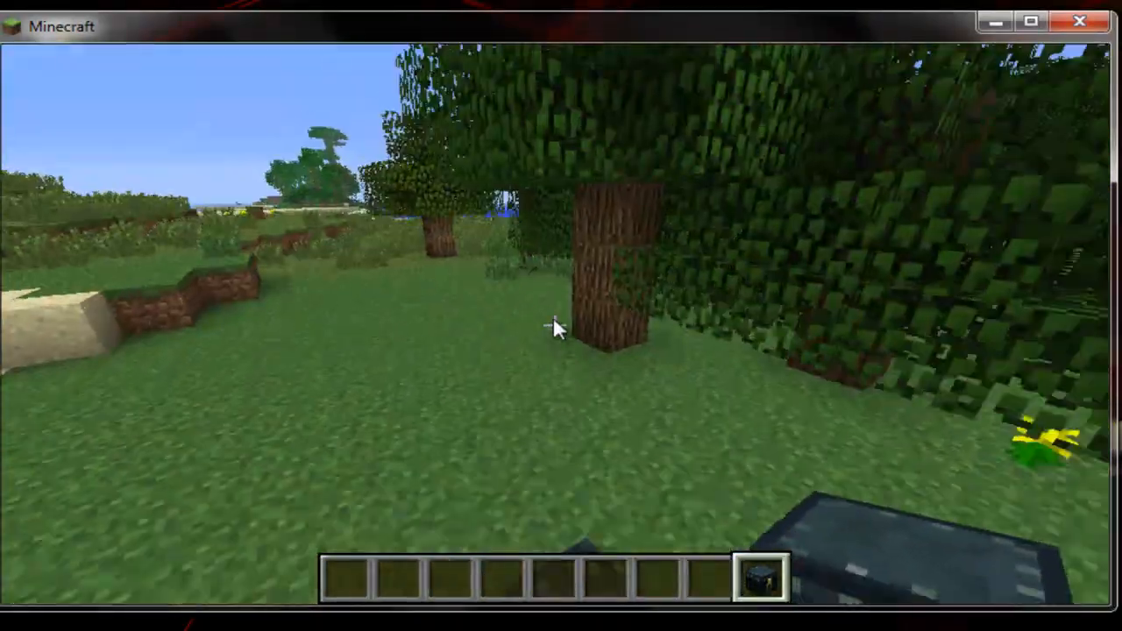
{"action": "key", "text": "e"}
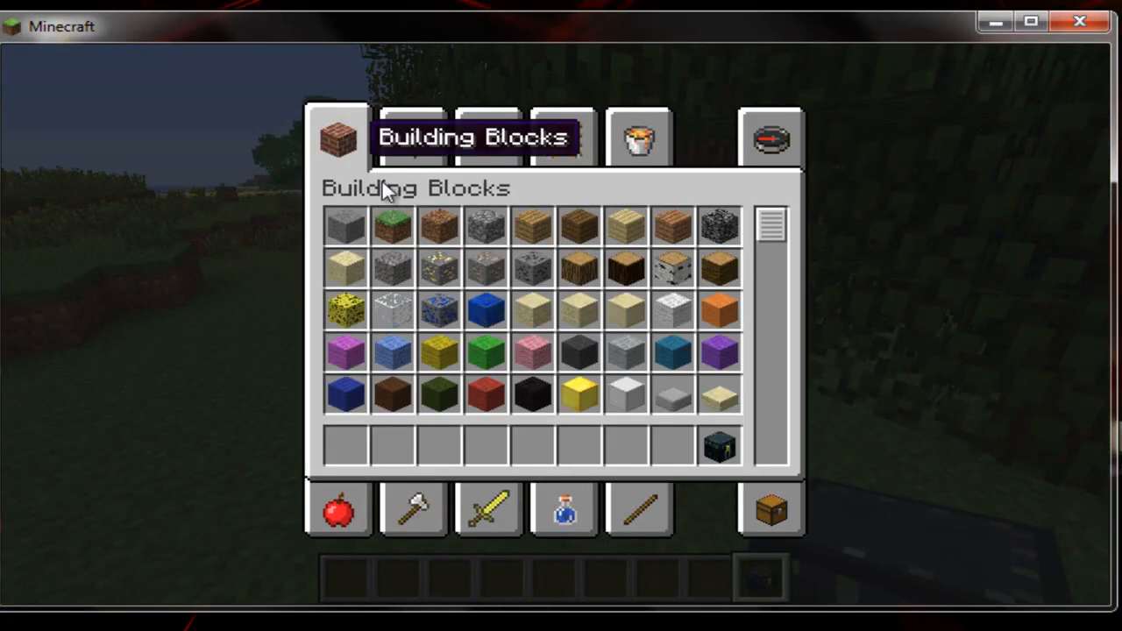
{"action": "scroll", "scroll_direction": "down", "scroll_amount": 3}
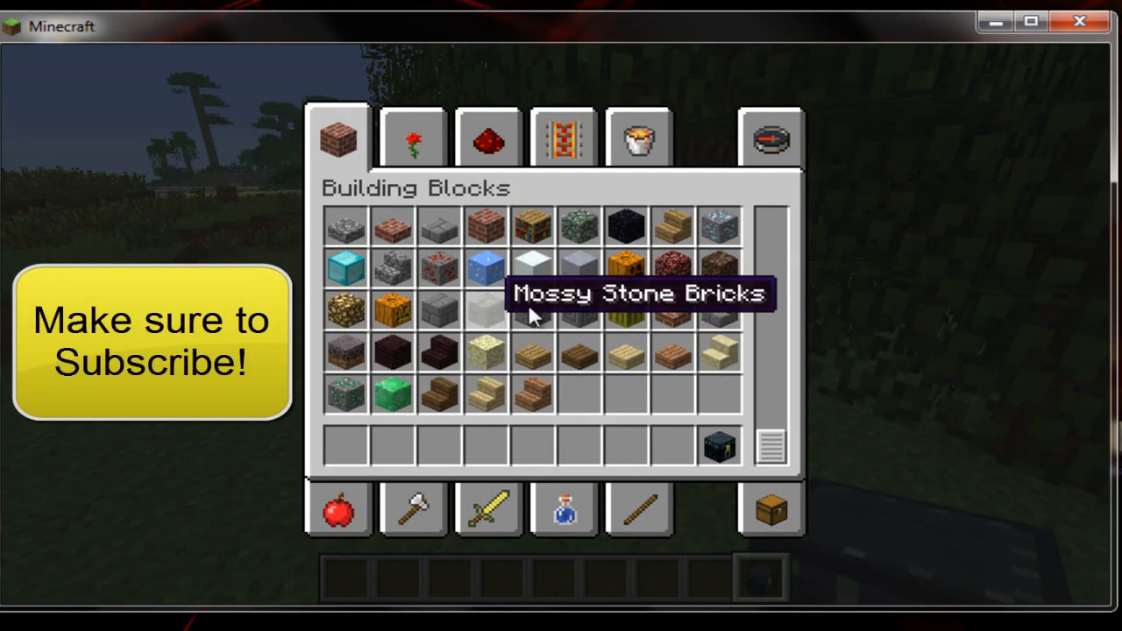